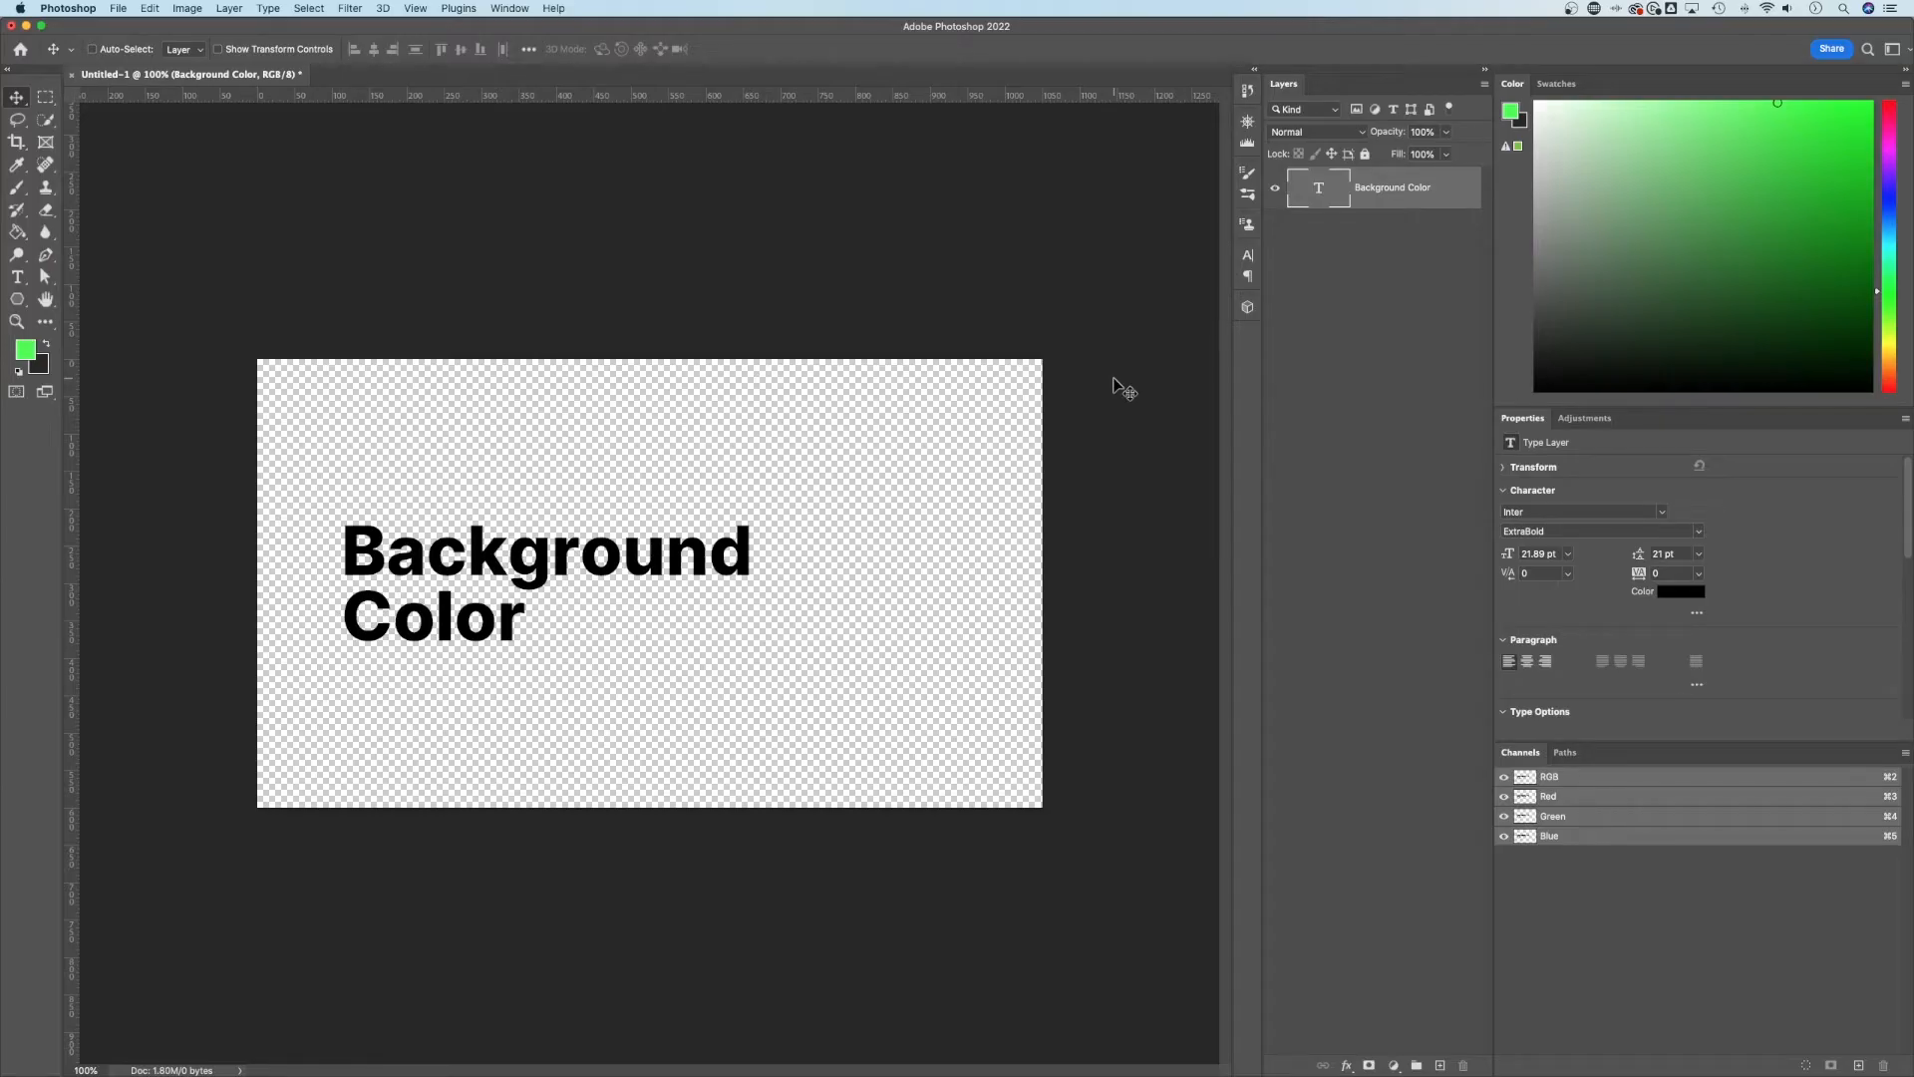
mouse_move(360, 321)
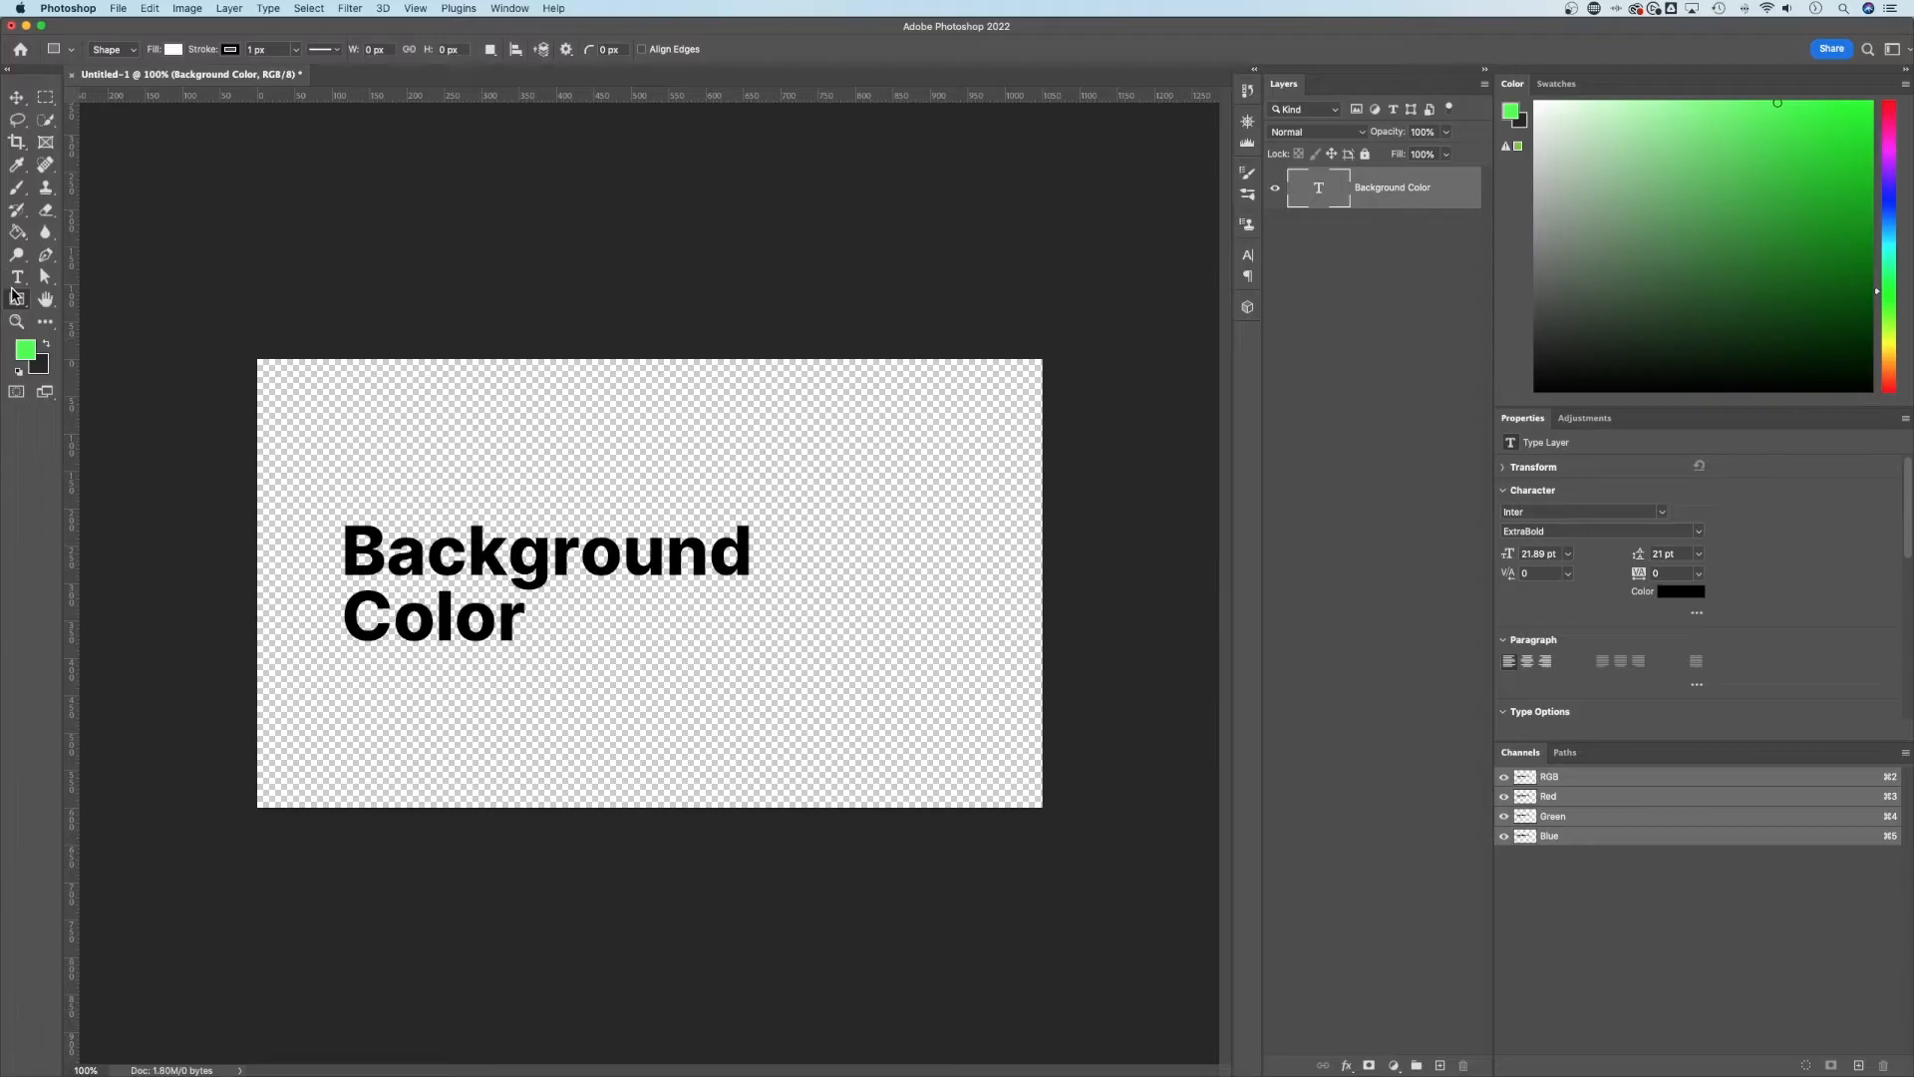
Set the shape fill colour to pure white (RGB 255,255,255) in the Color Picker.
left_click(230, 48)
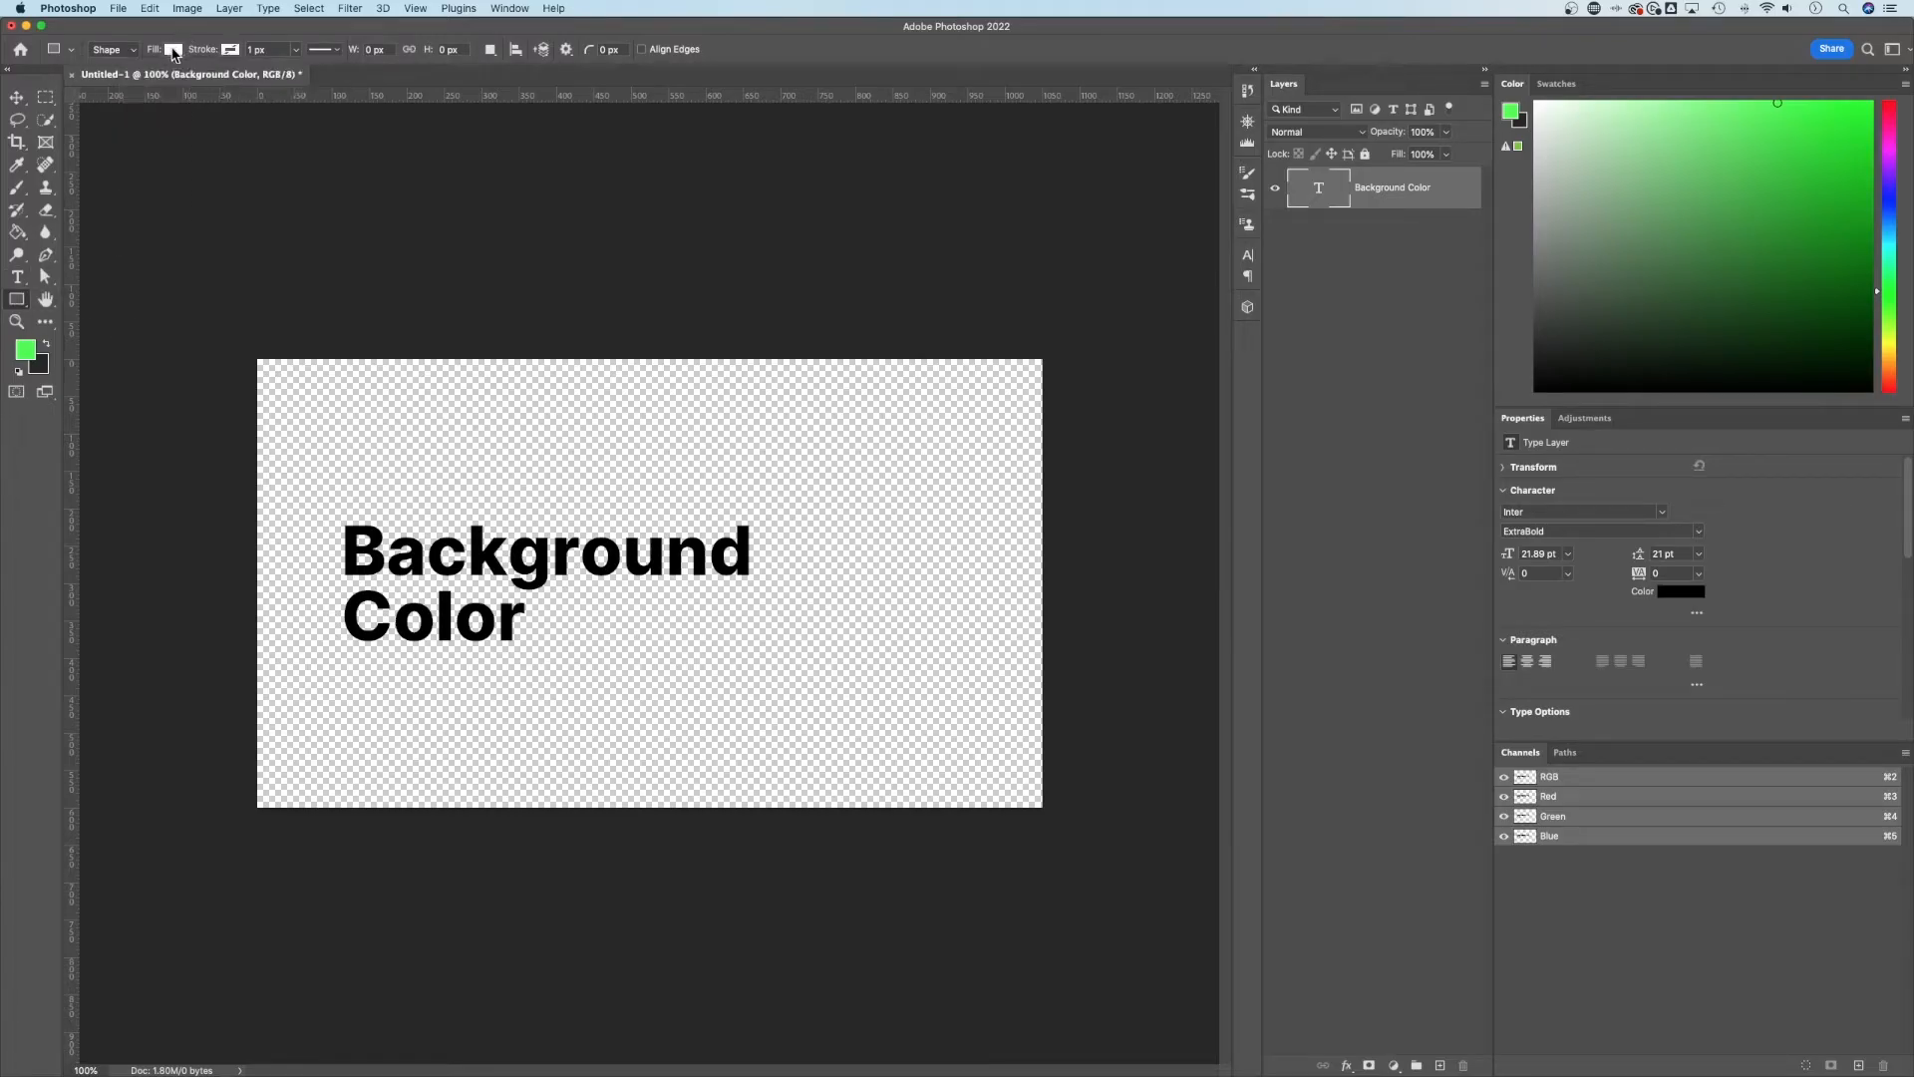
left_click(172, 49)
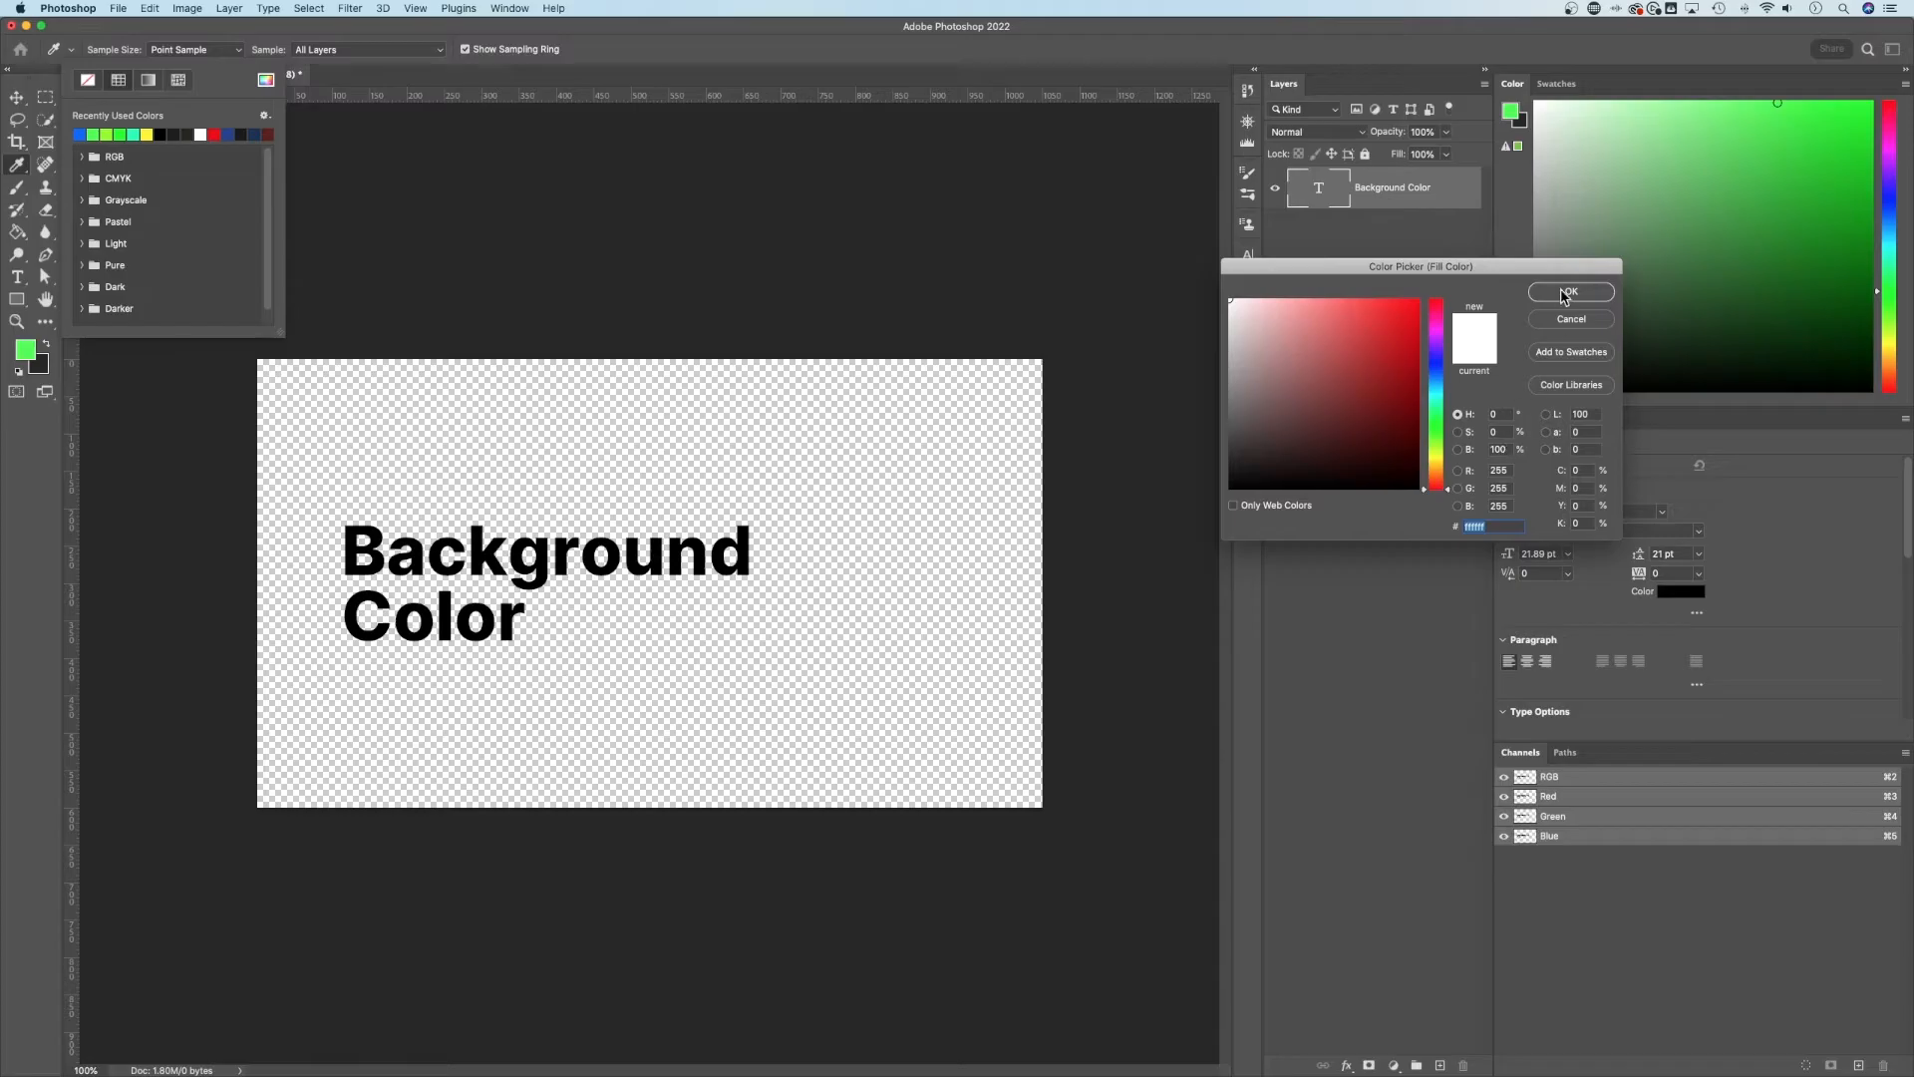
left_click(1572, 292)
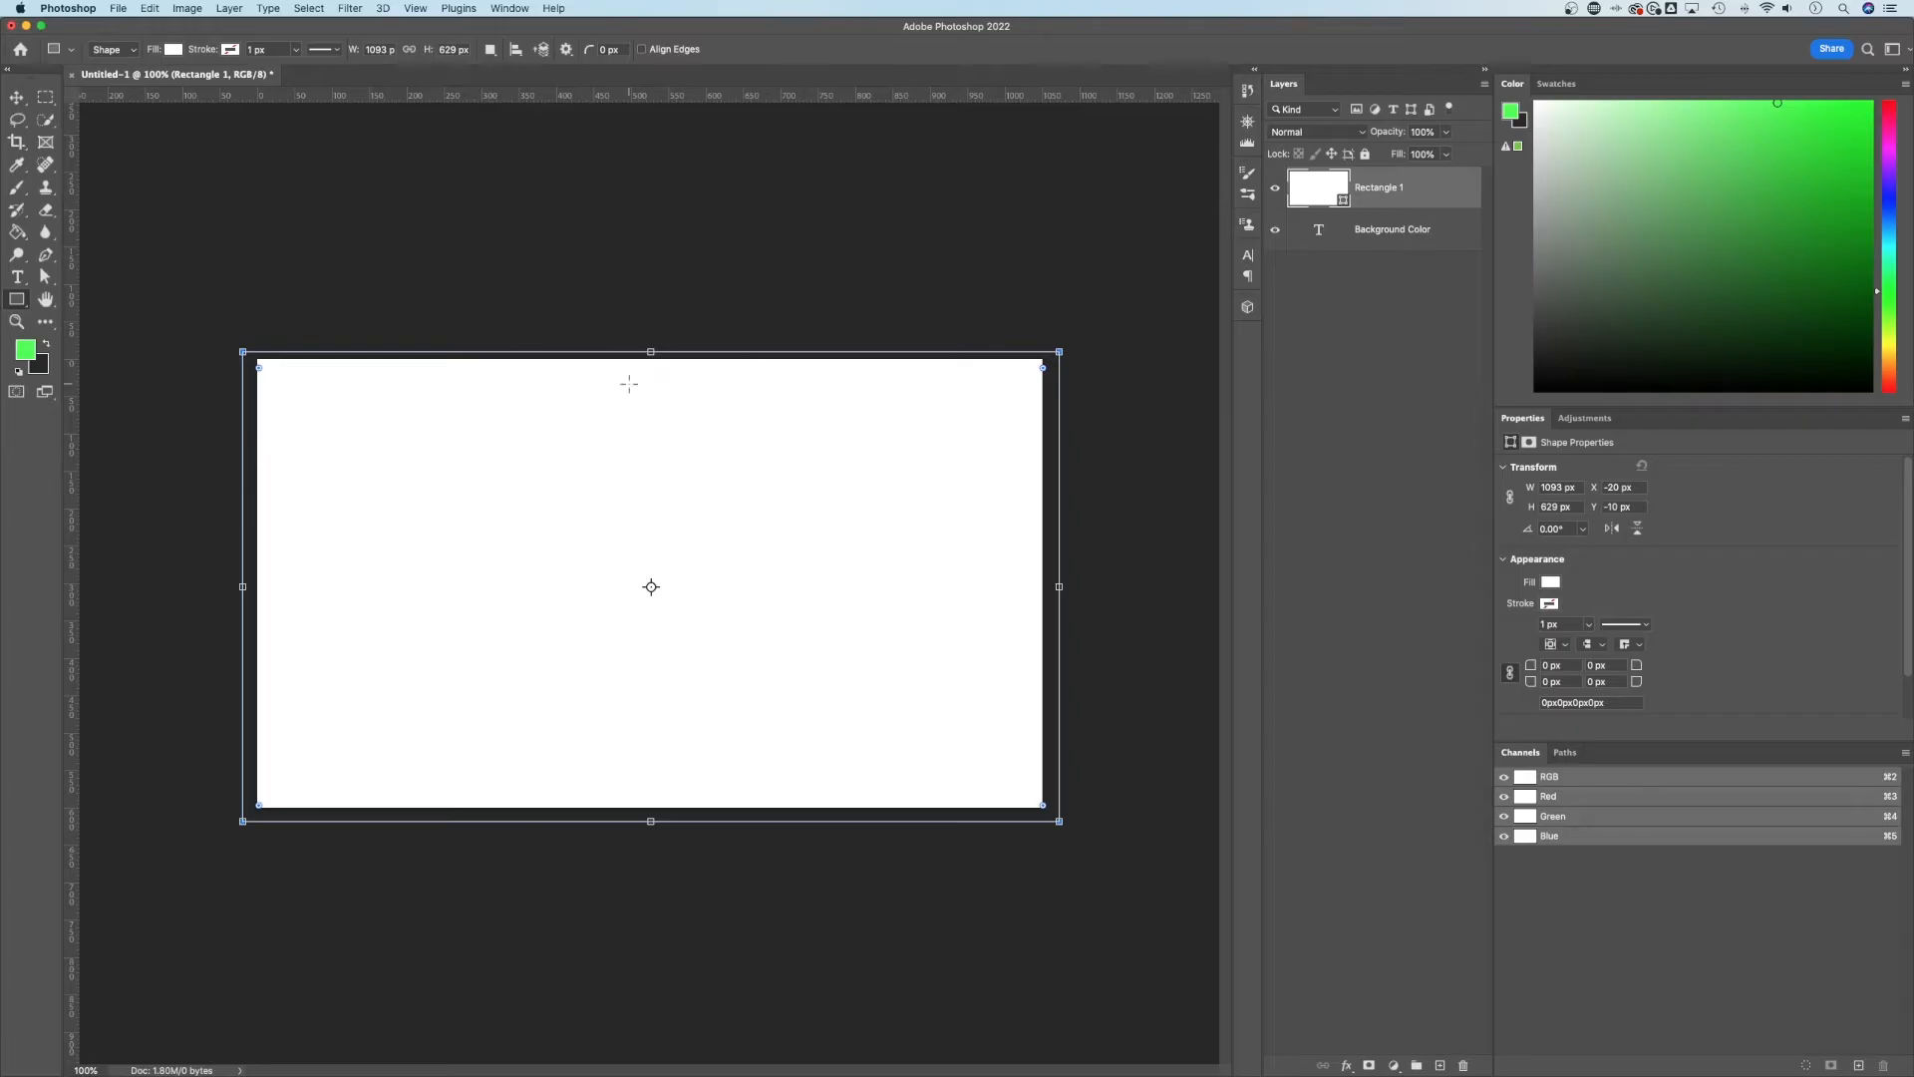
mouse_move(1414, 191)
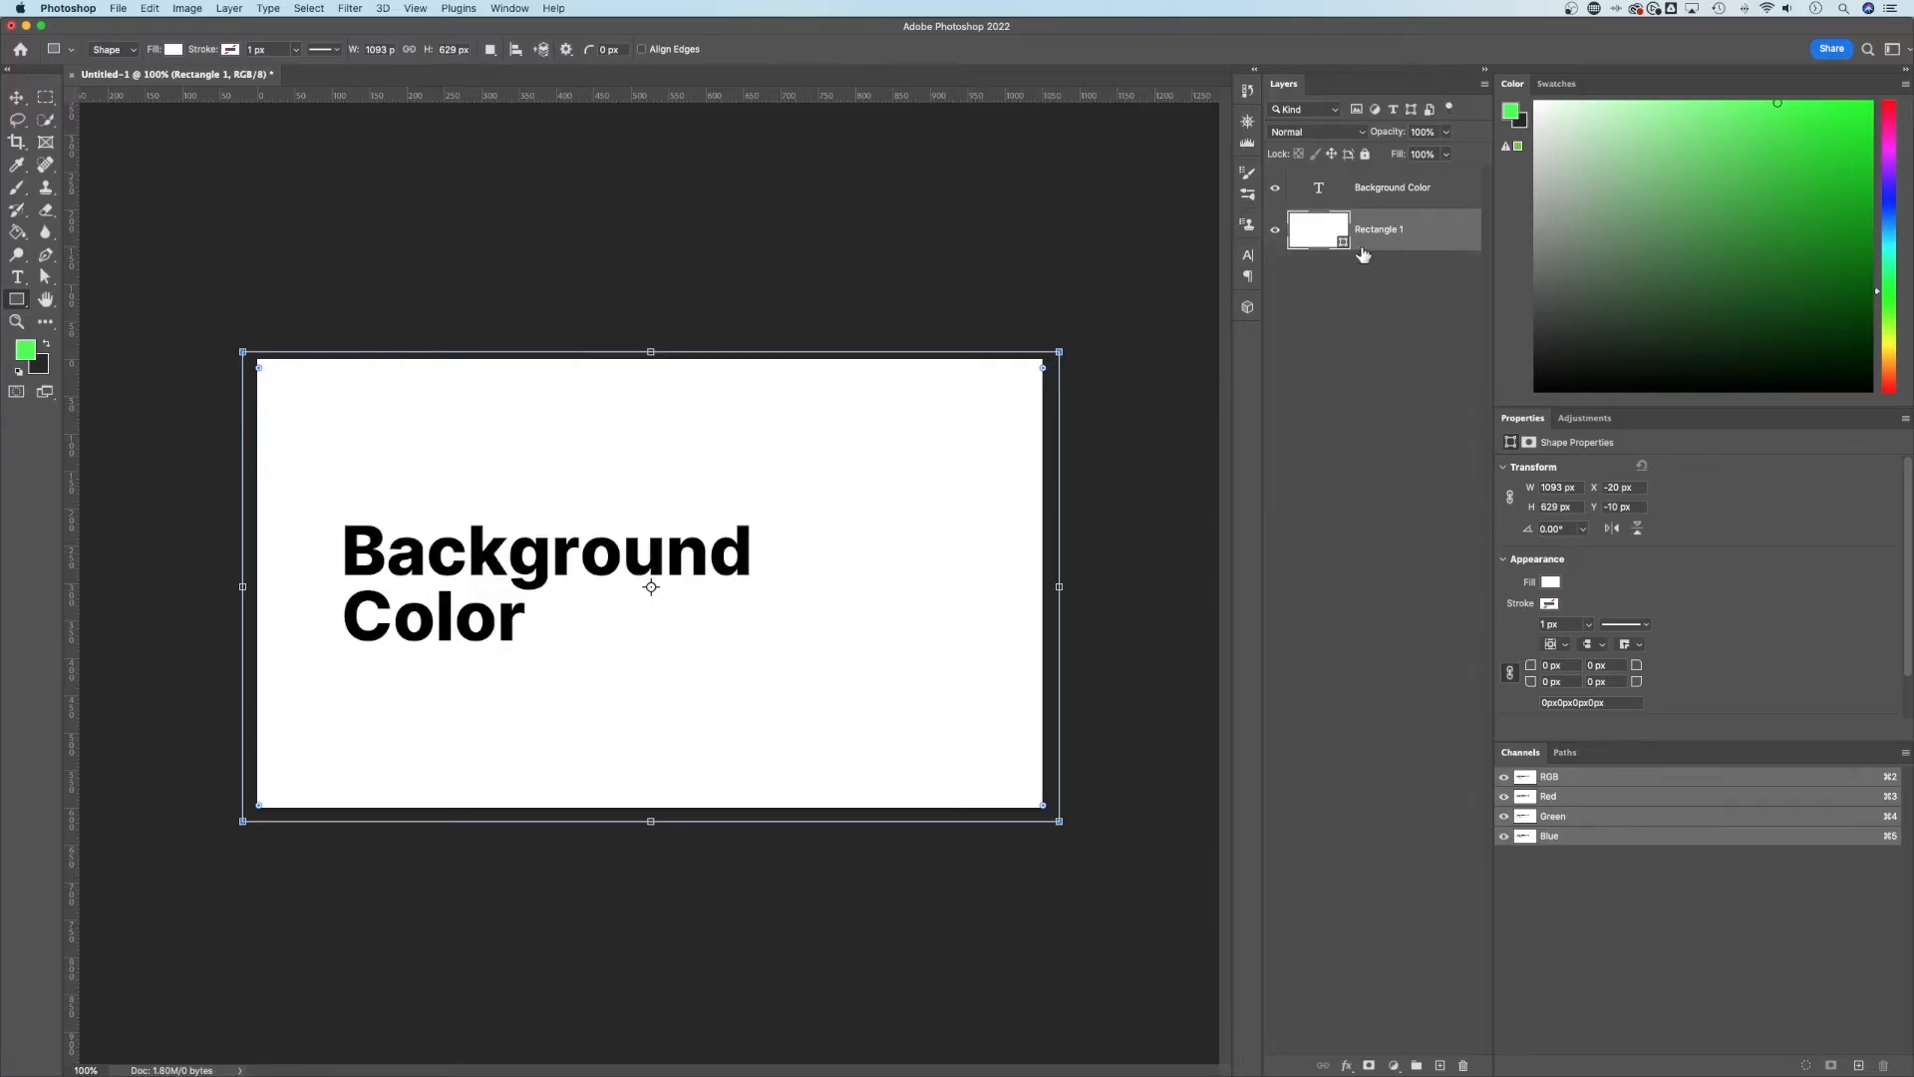
mouse_move(1380, 244)
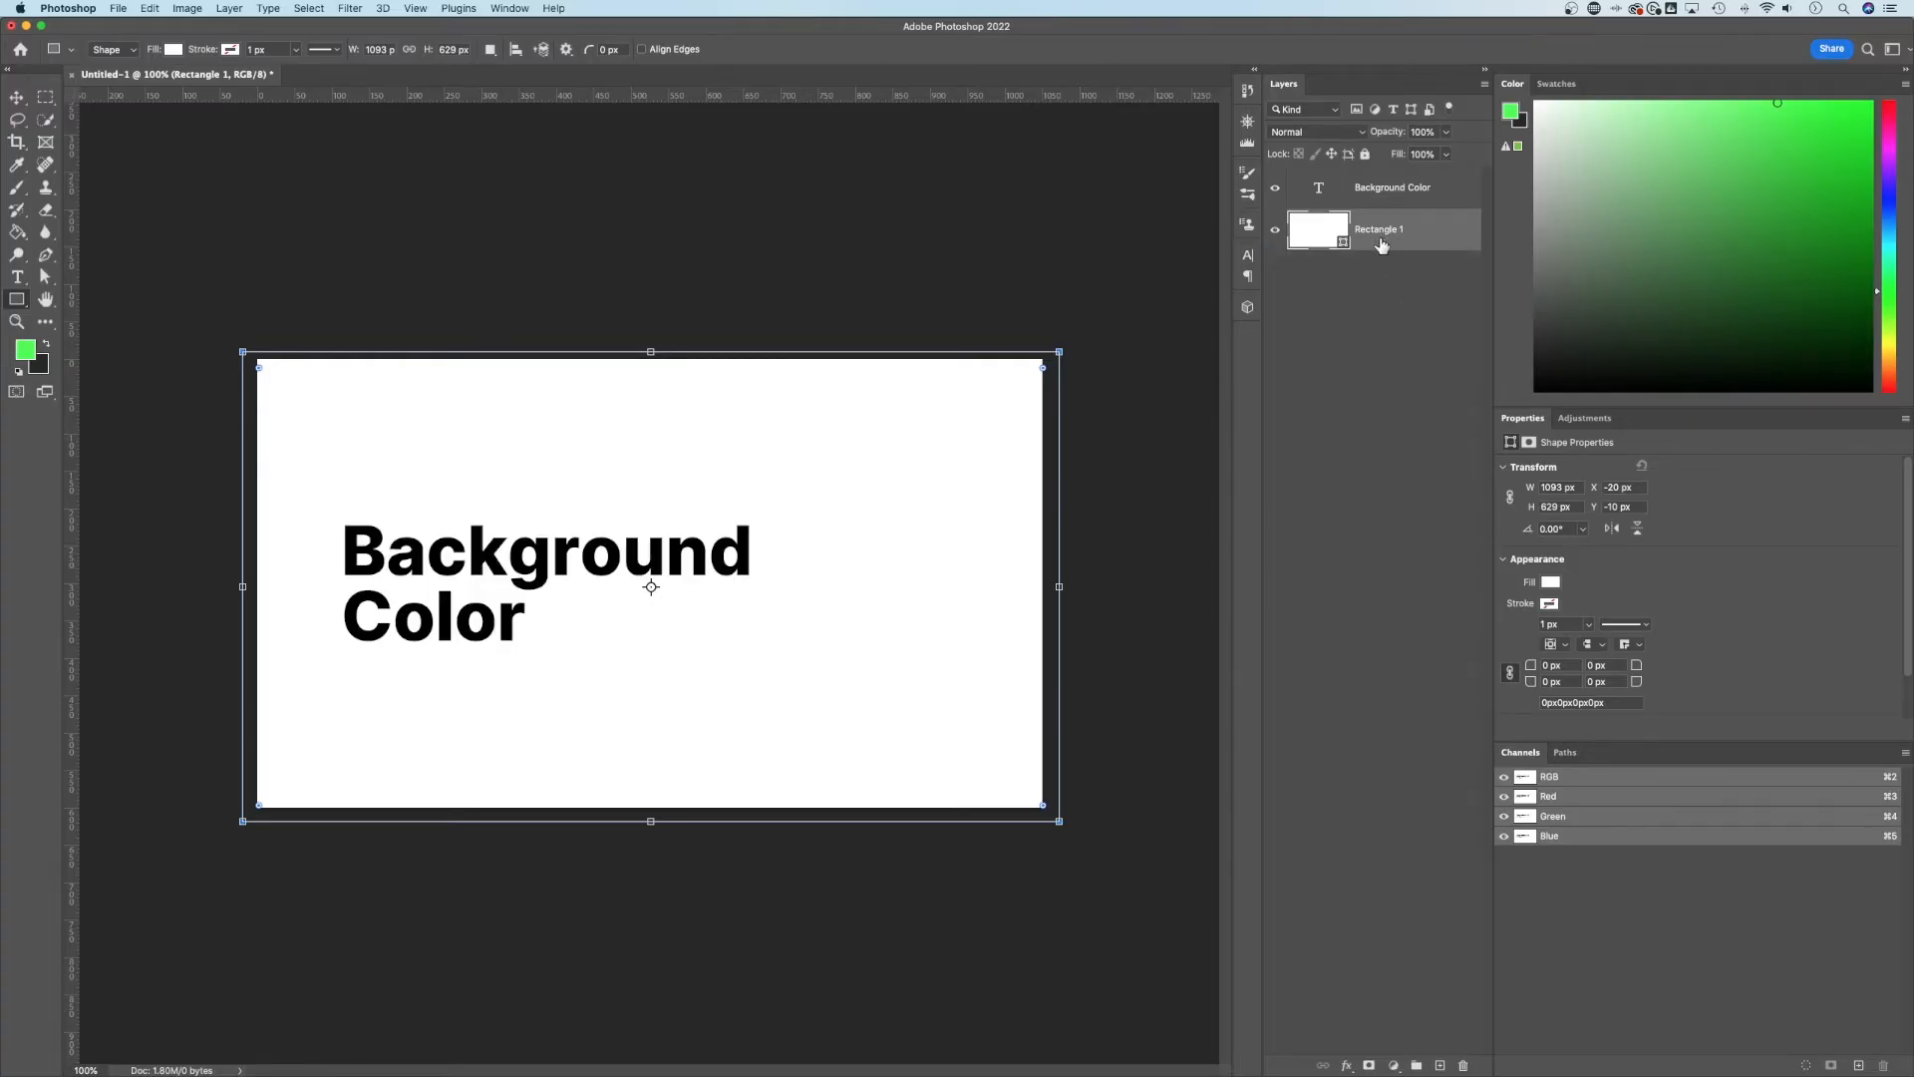
Switch to the Move tool and reset the Rectangle 1 fill back to white.
left_click(17, 97)
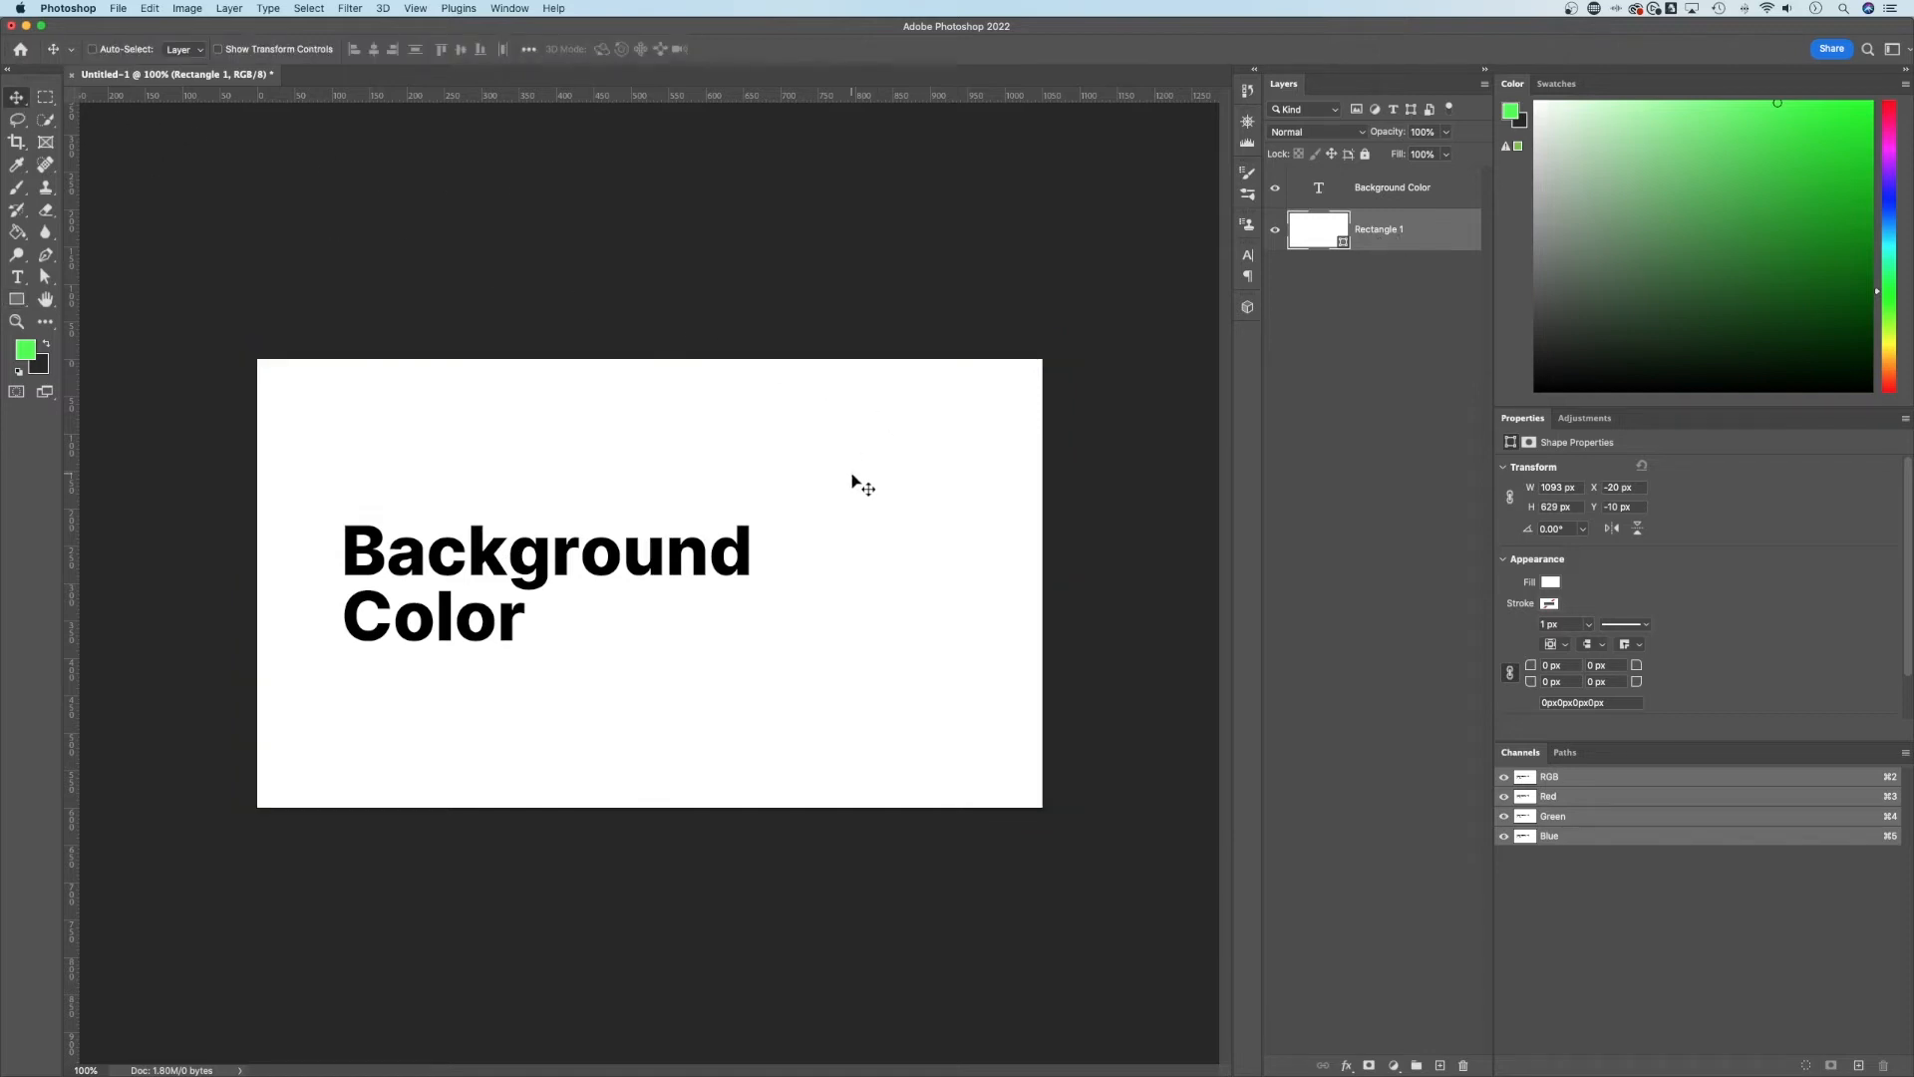
mouse_move(1322, 234)
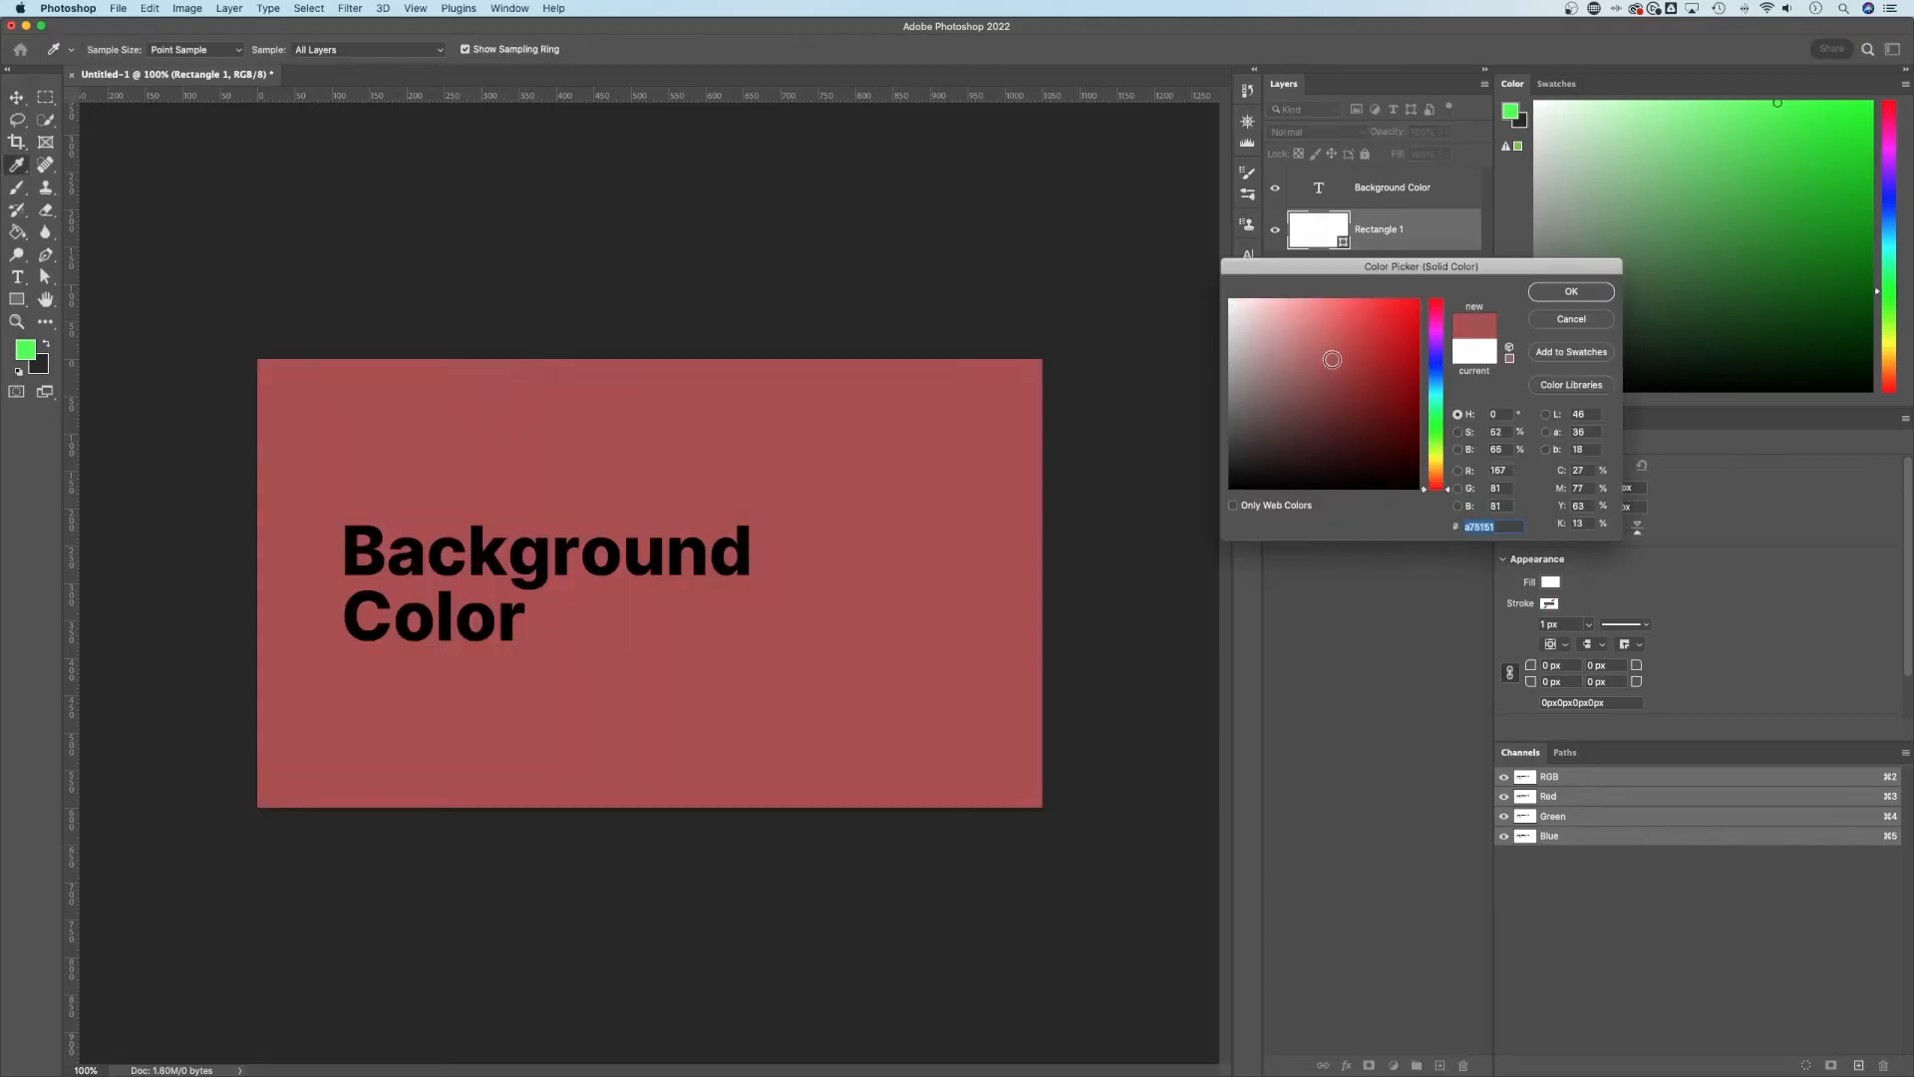
left_click(1245, 310)
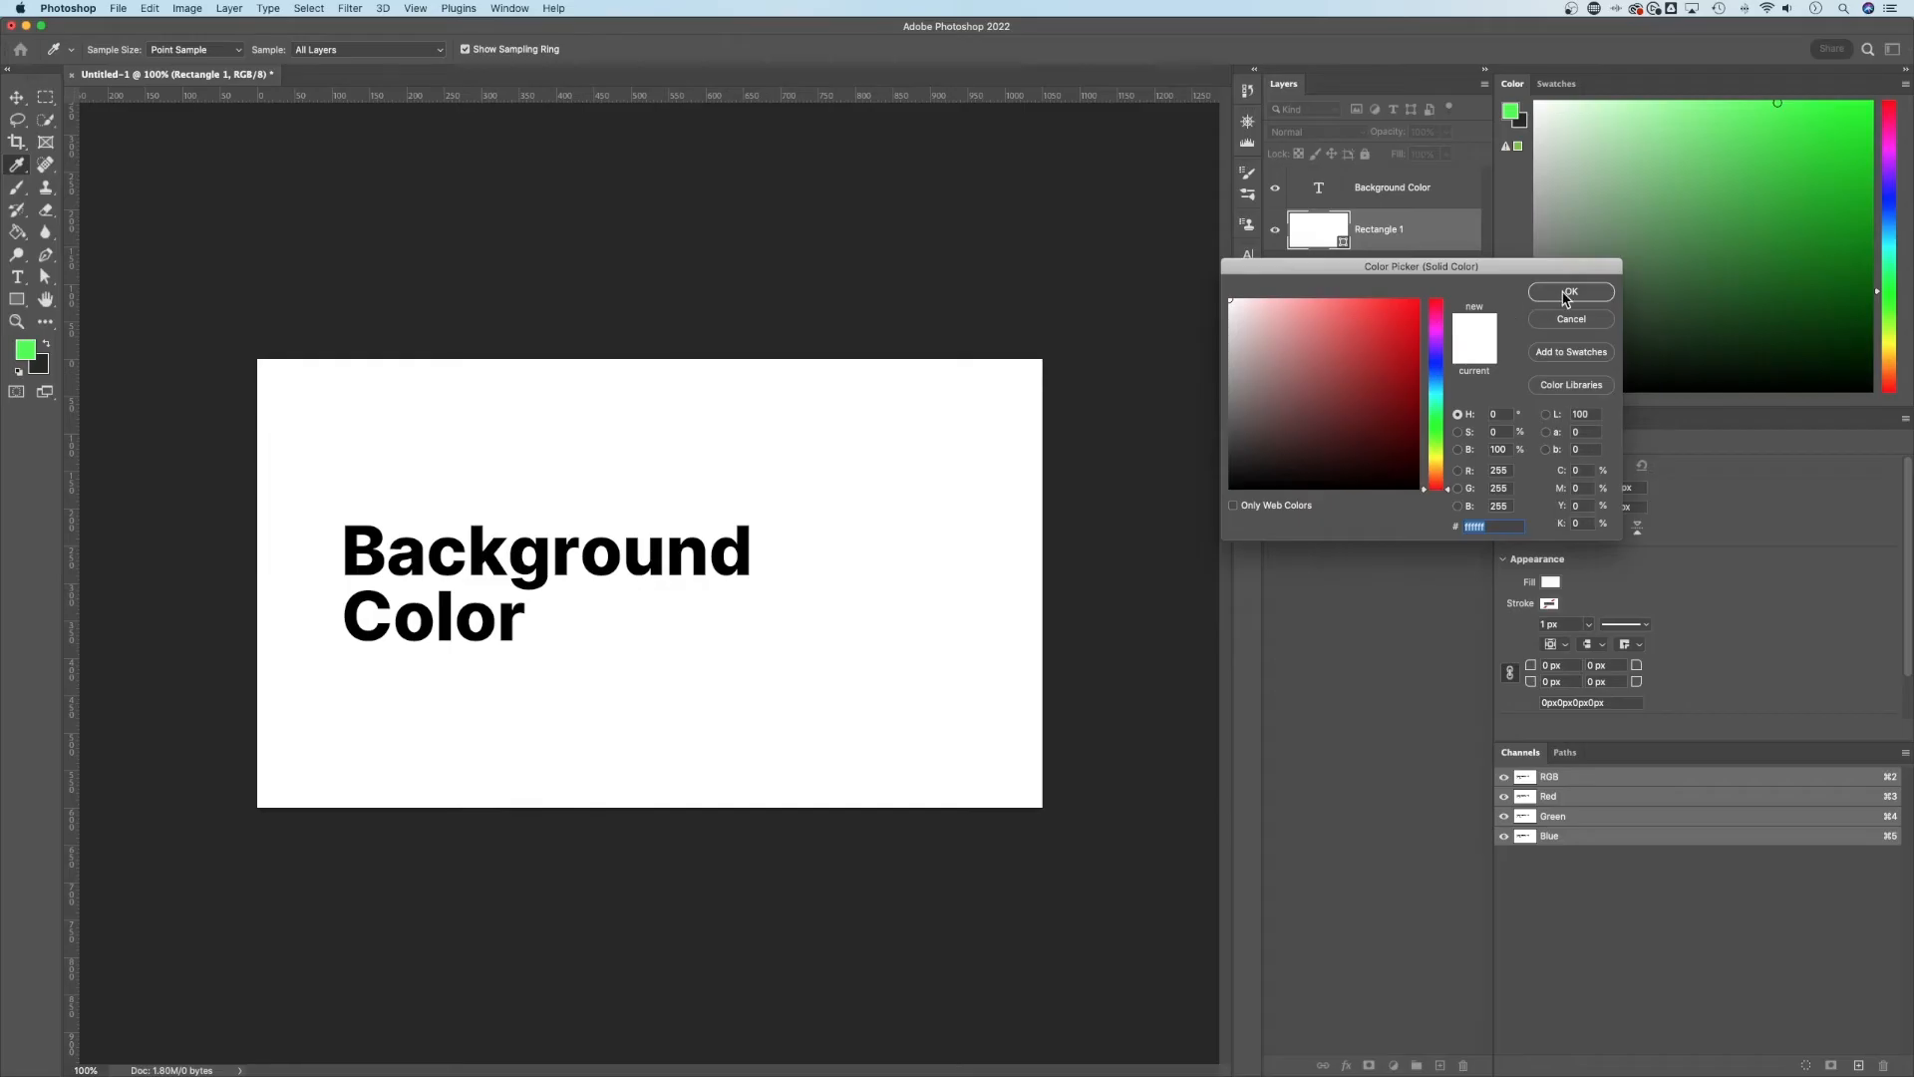
left_click(1571, 292)
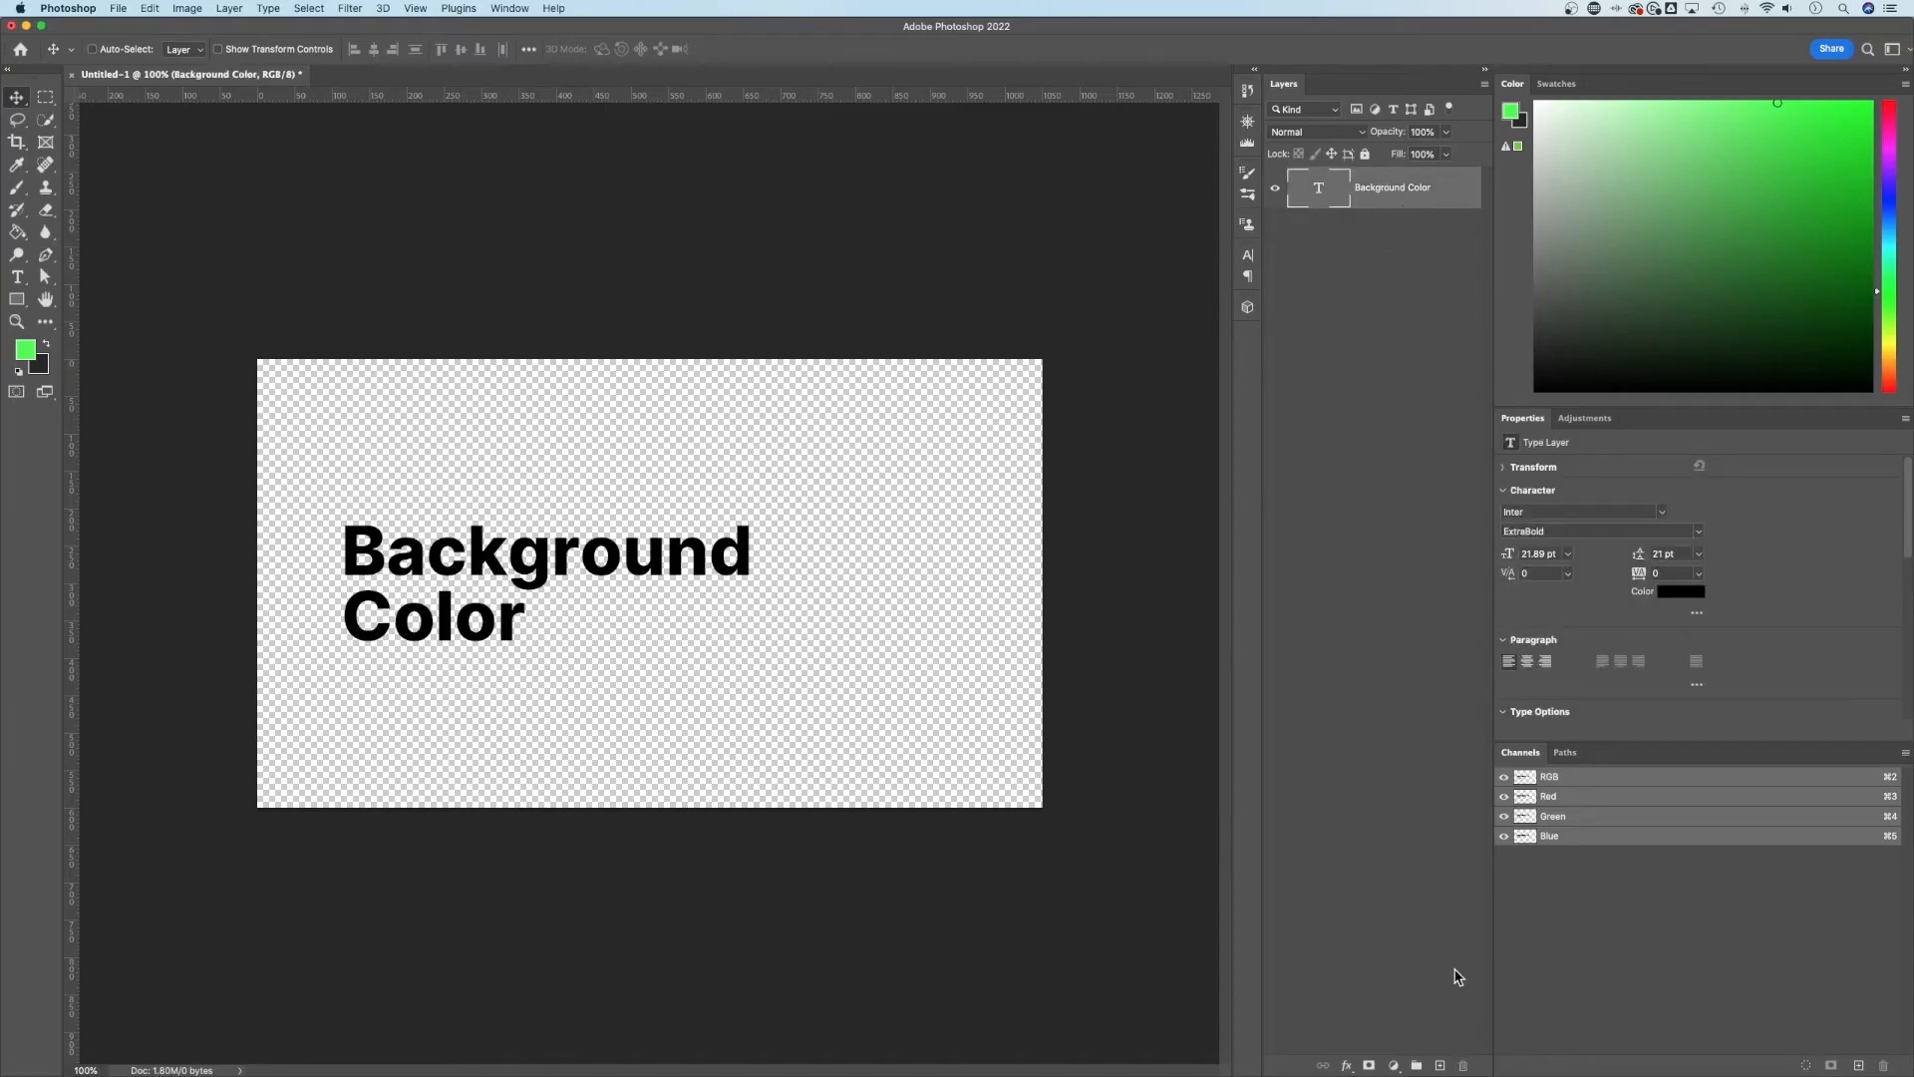
Create Layer 1 and drag it below the 'Background Color' text layer.
left_click(1441, 1066)
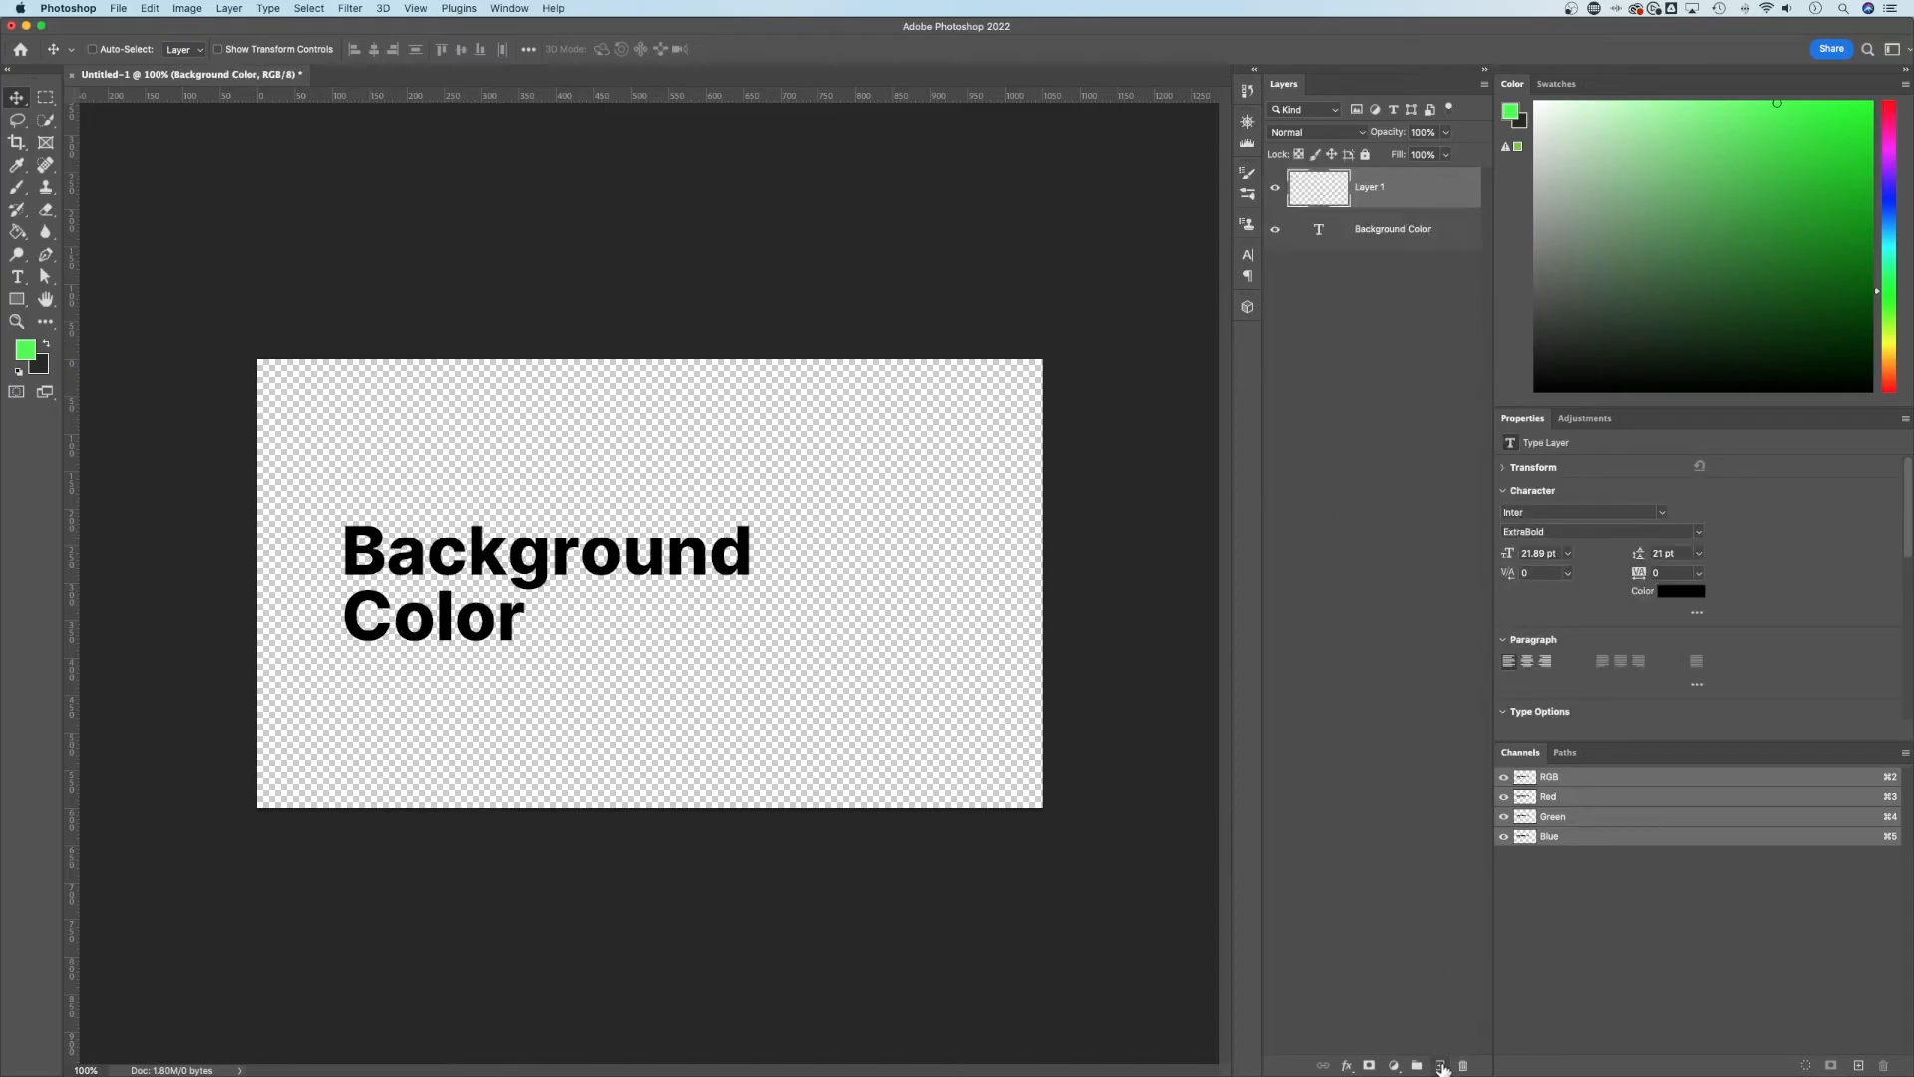
left_click(1367, 186)
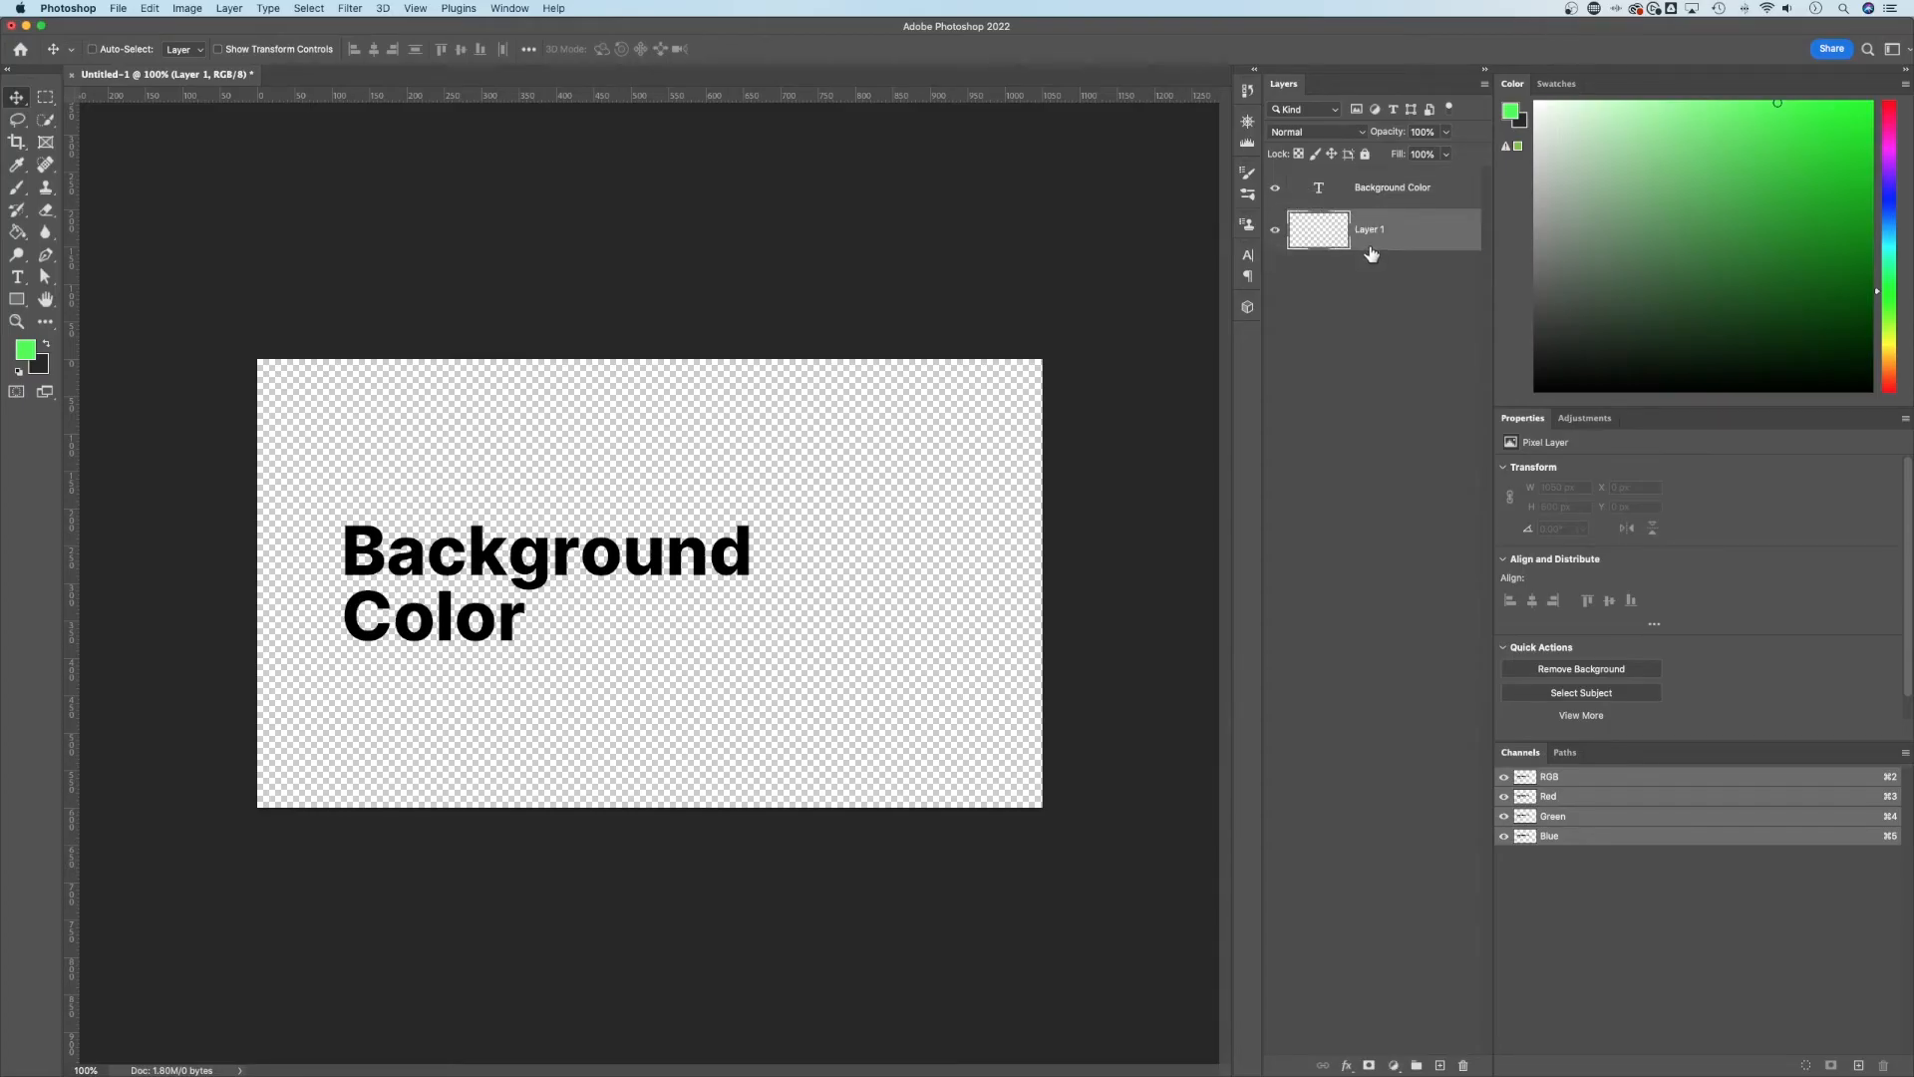
mouse_move(1000, 425)
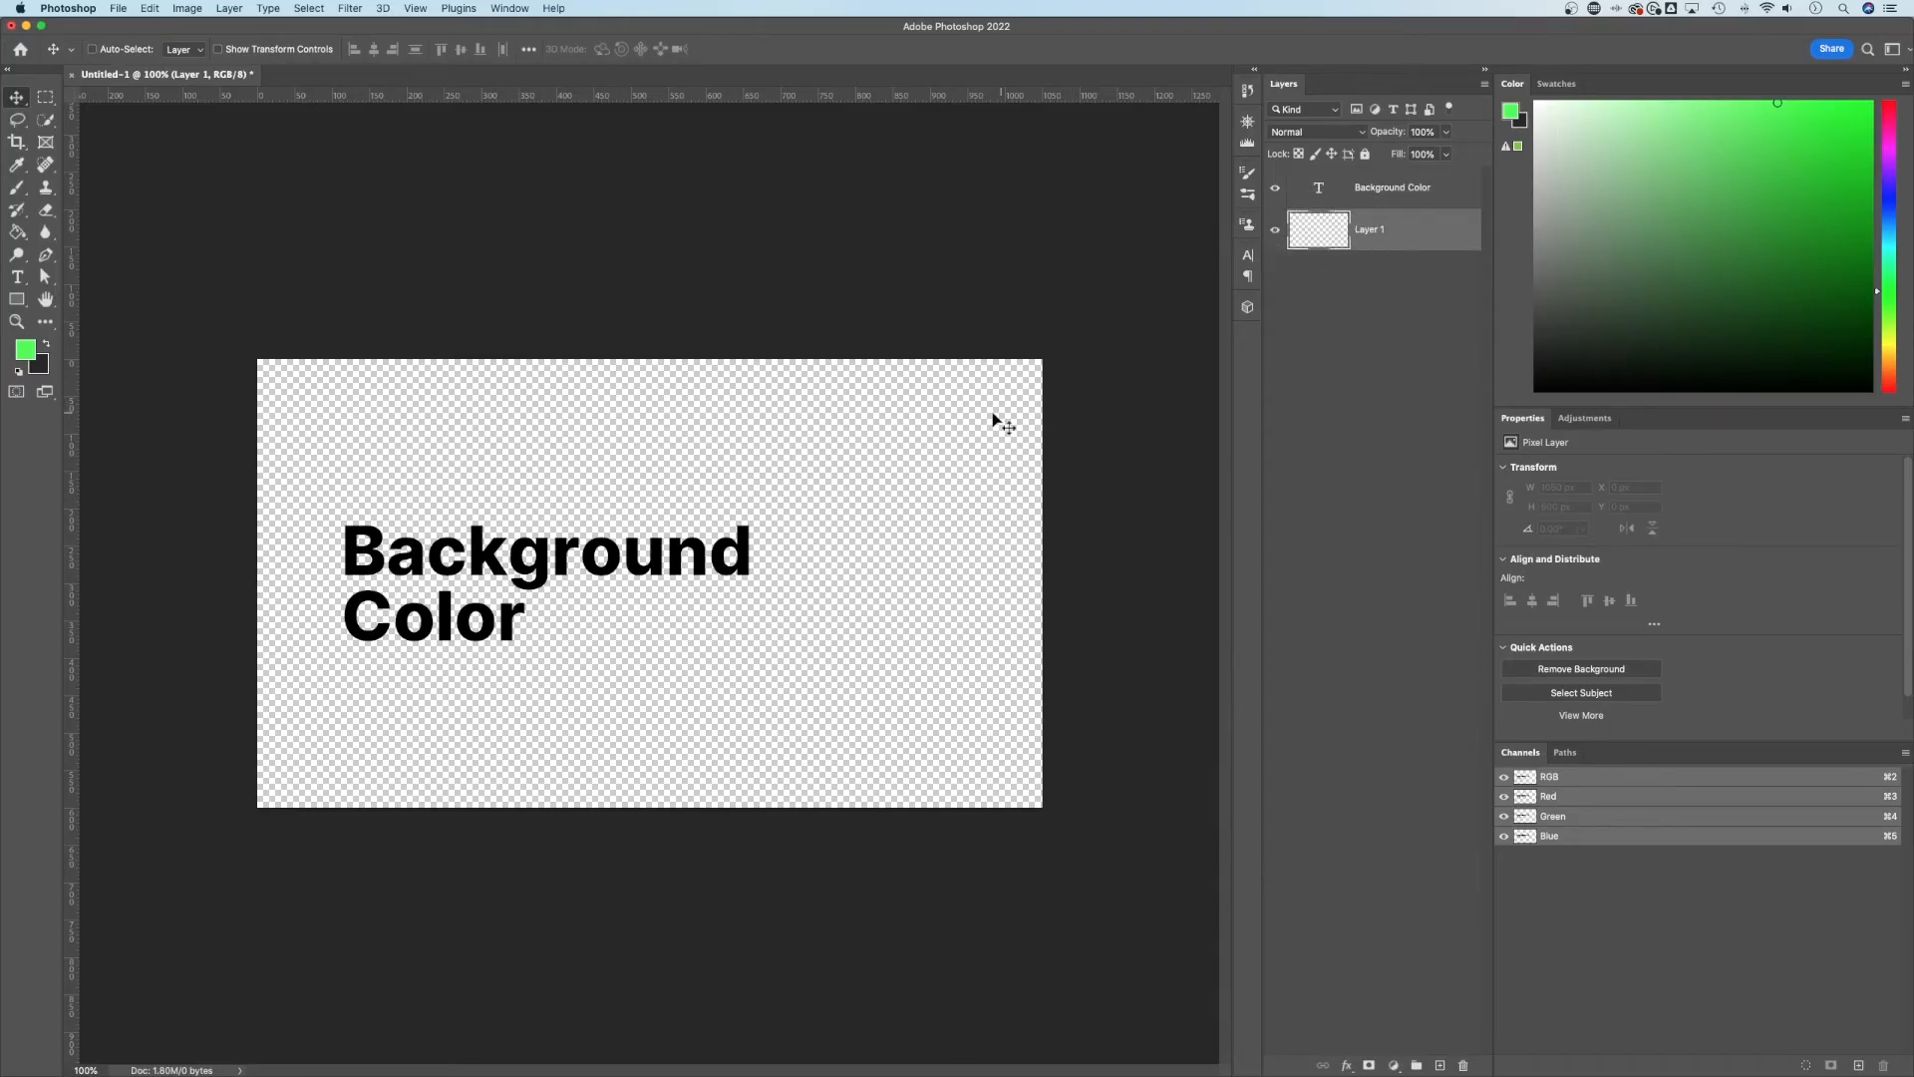
mouse_move(958, 427)
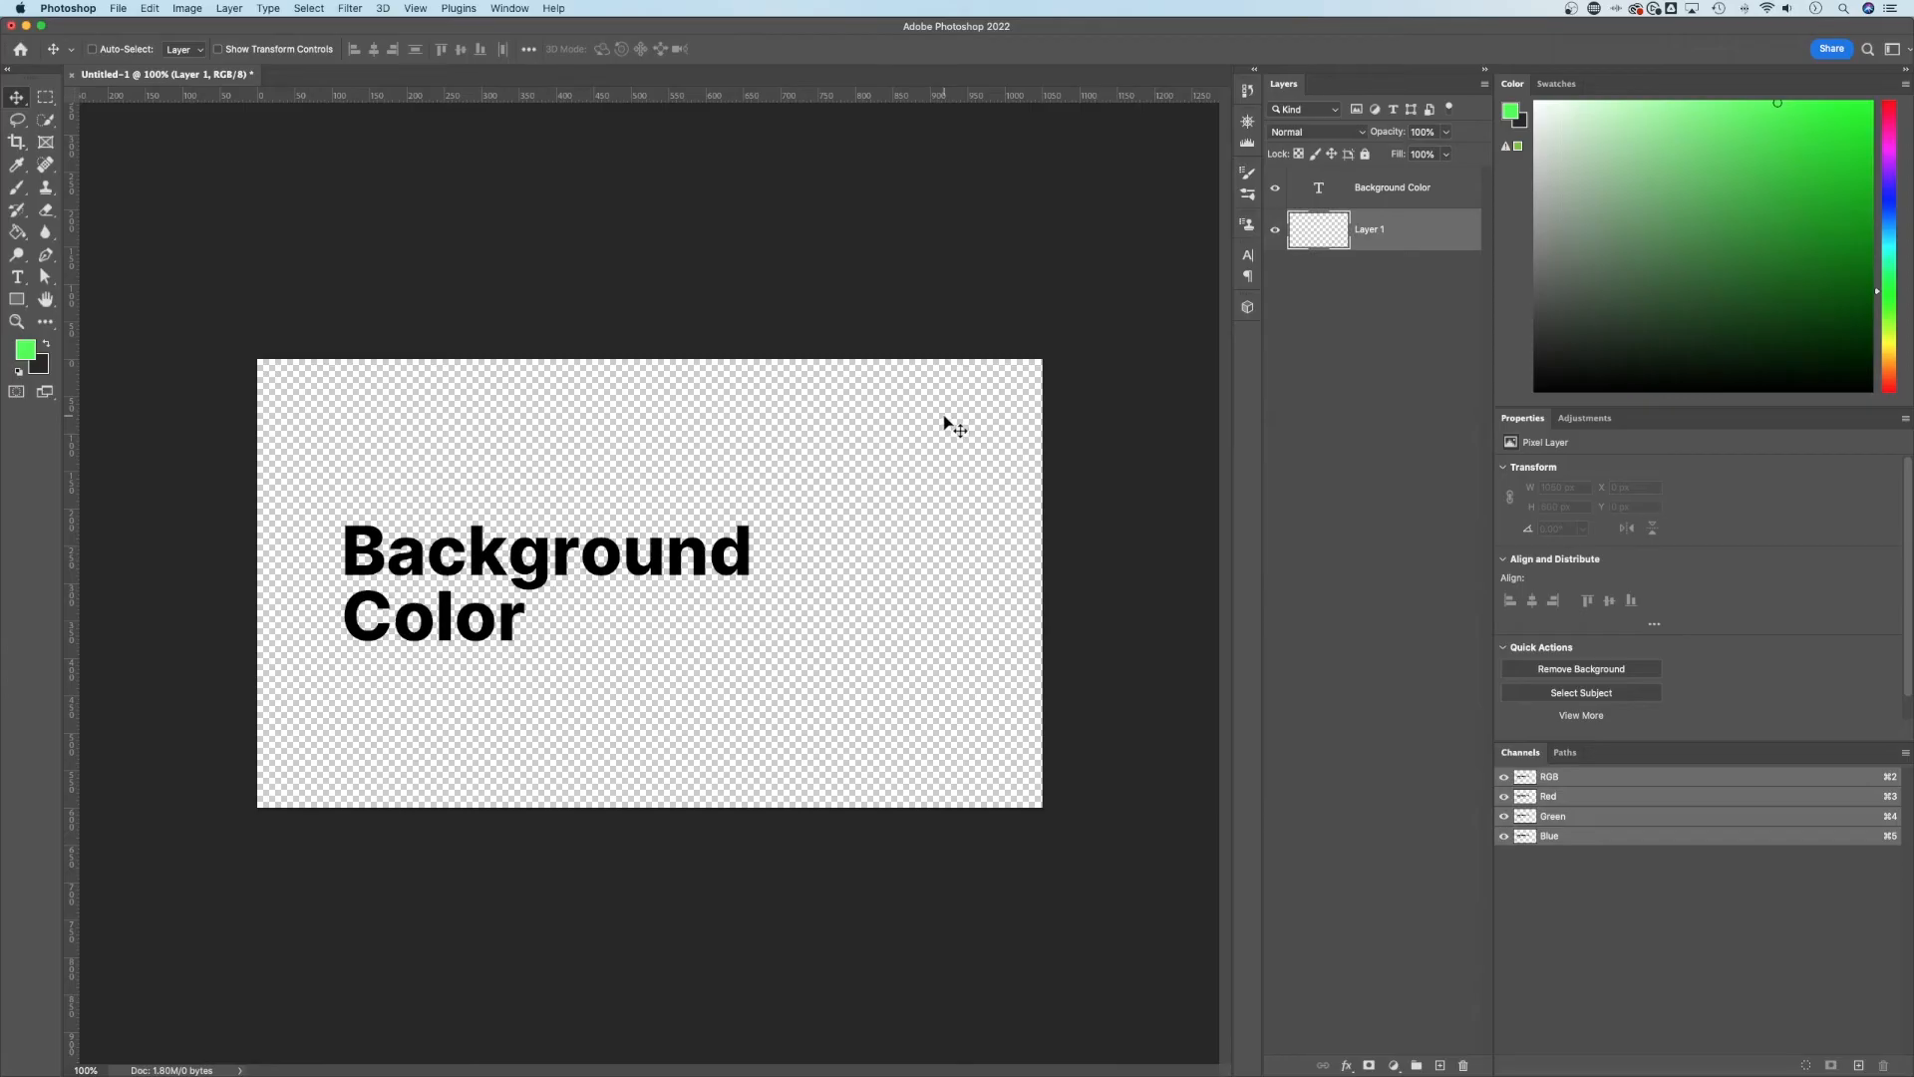
Fill Layer 1 with White contents via the Fill dialog.
left_click(959, 458)
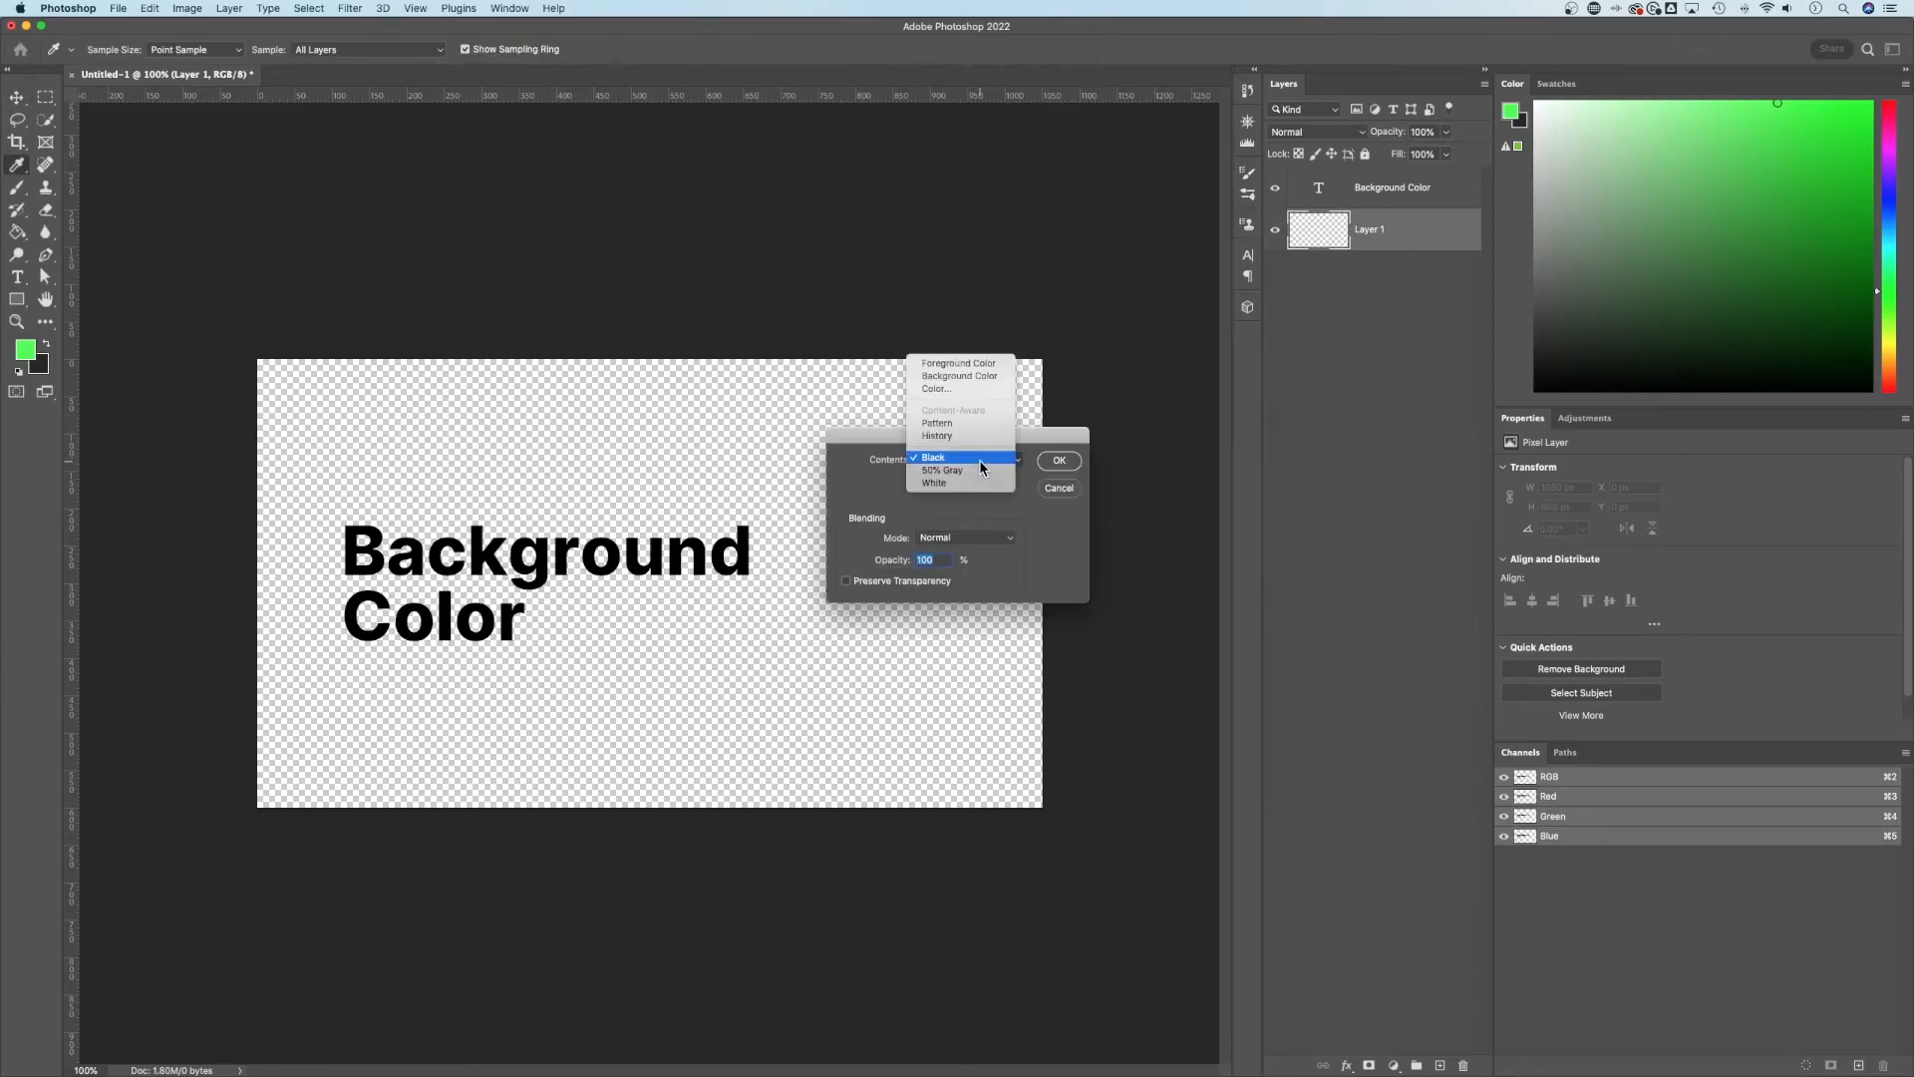
left_click(934, 480)
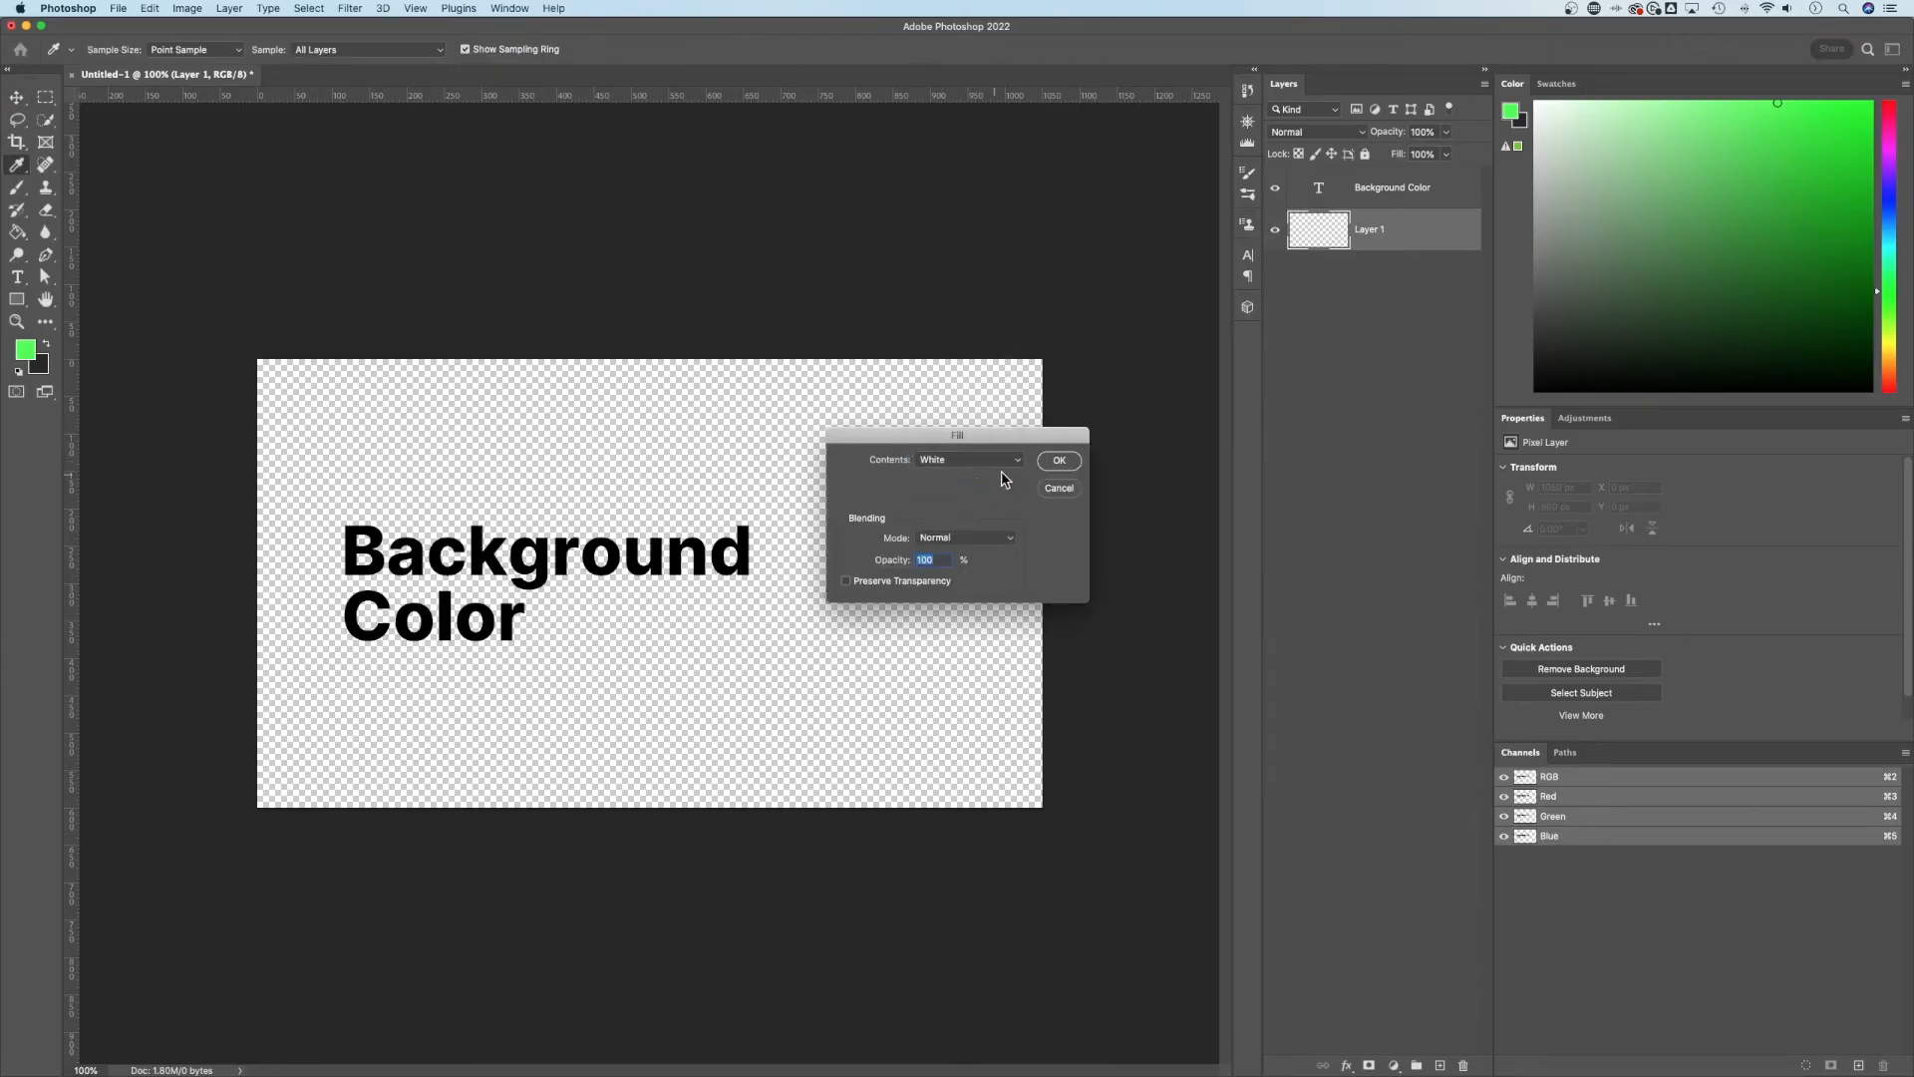
left_click(1057, 461)
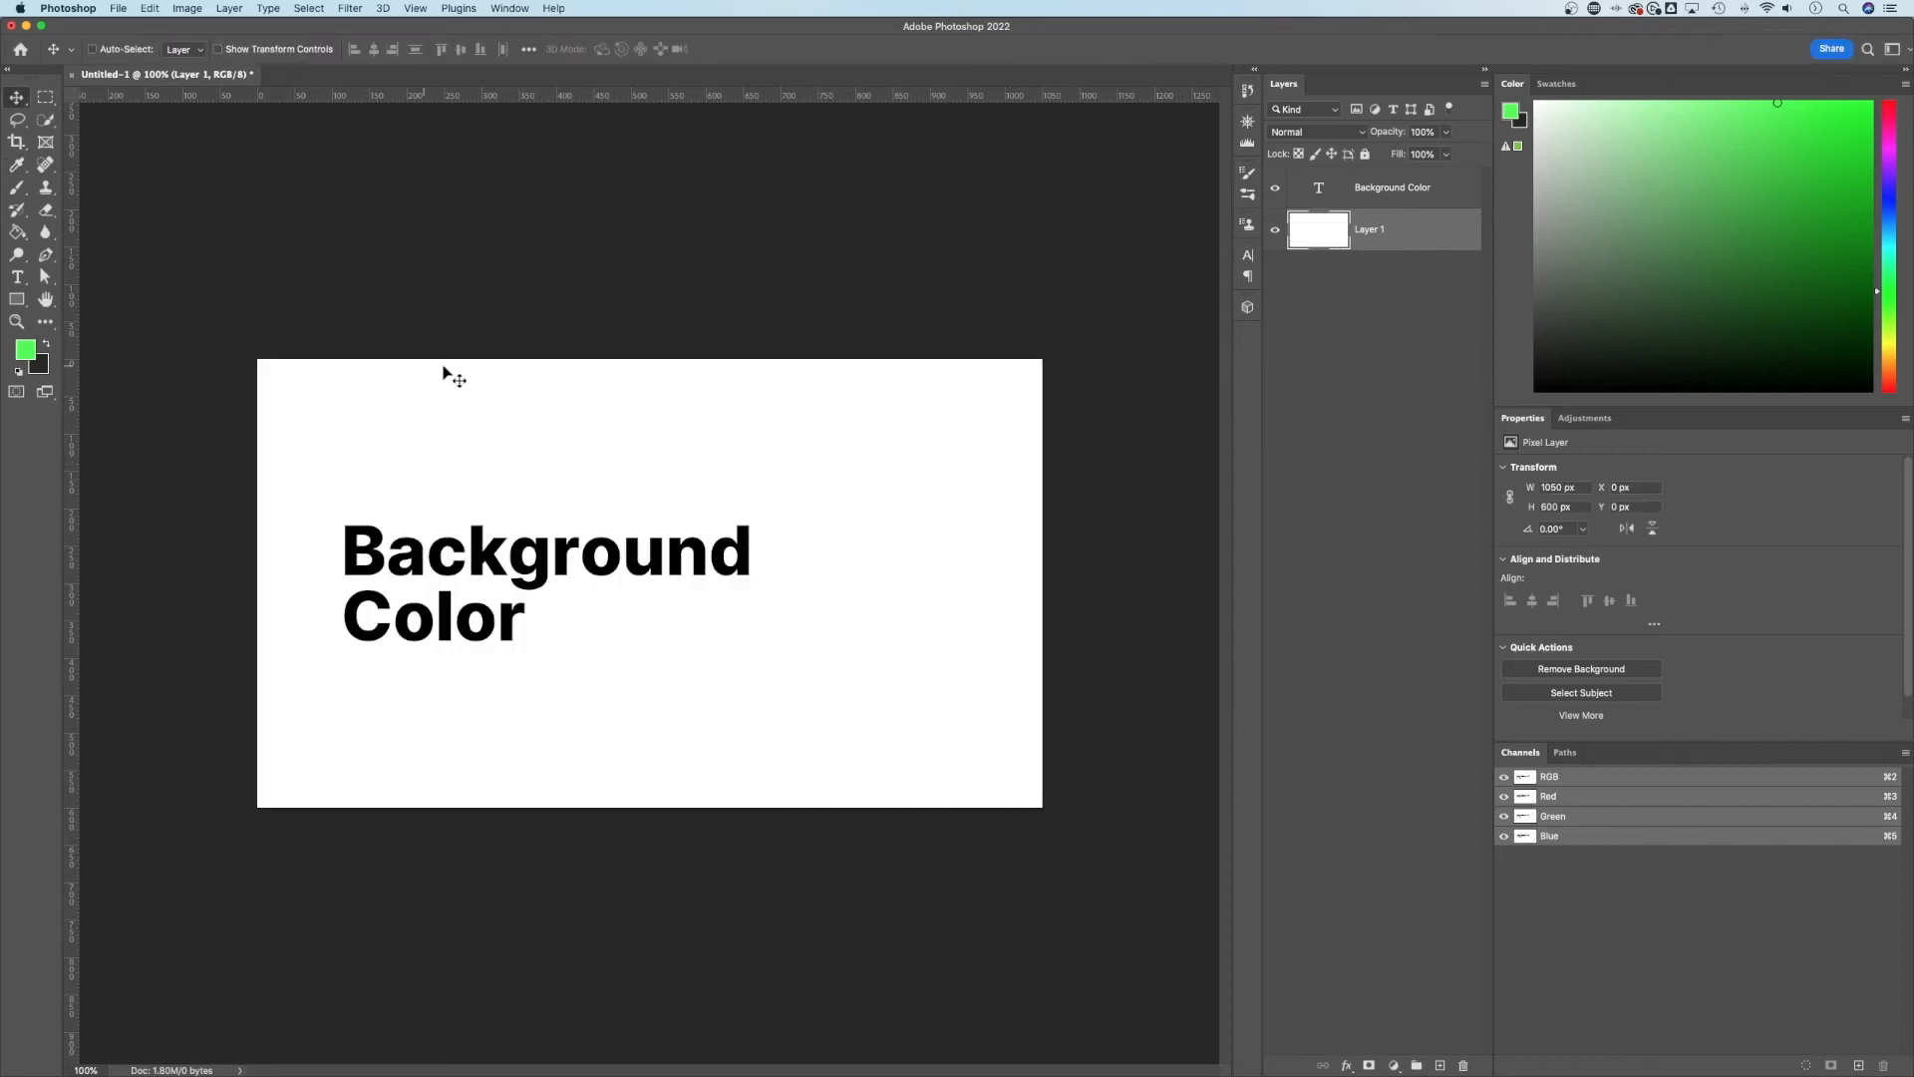
mouse_move(739, 689)
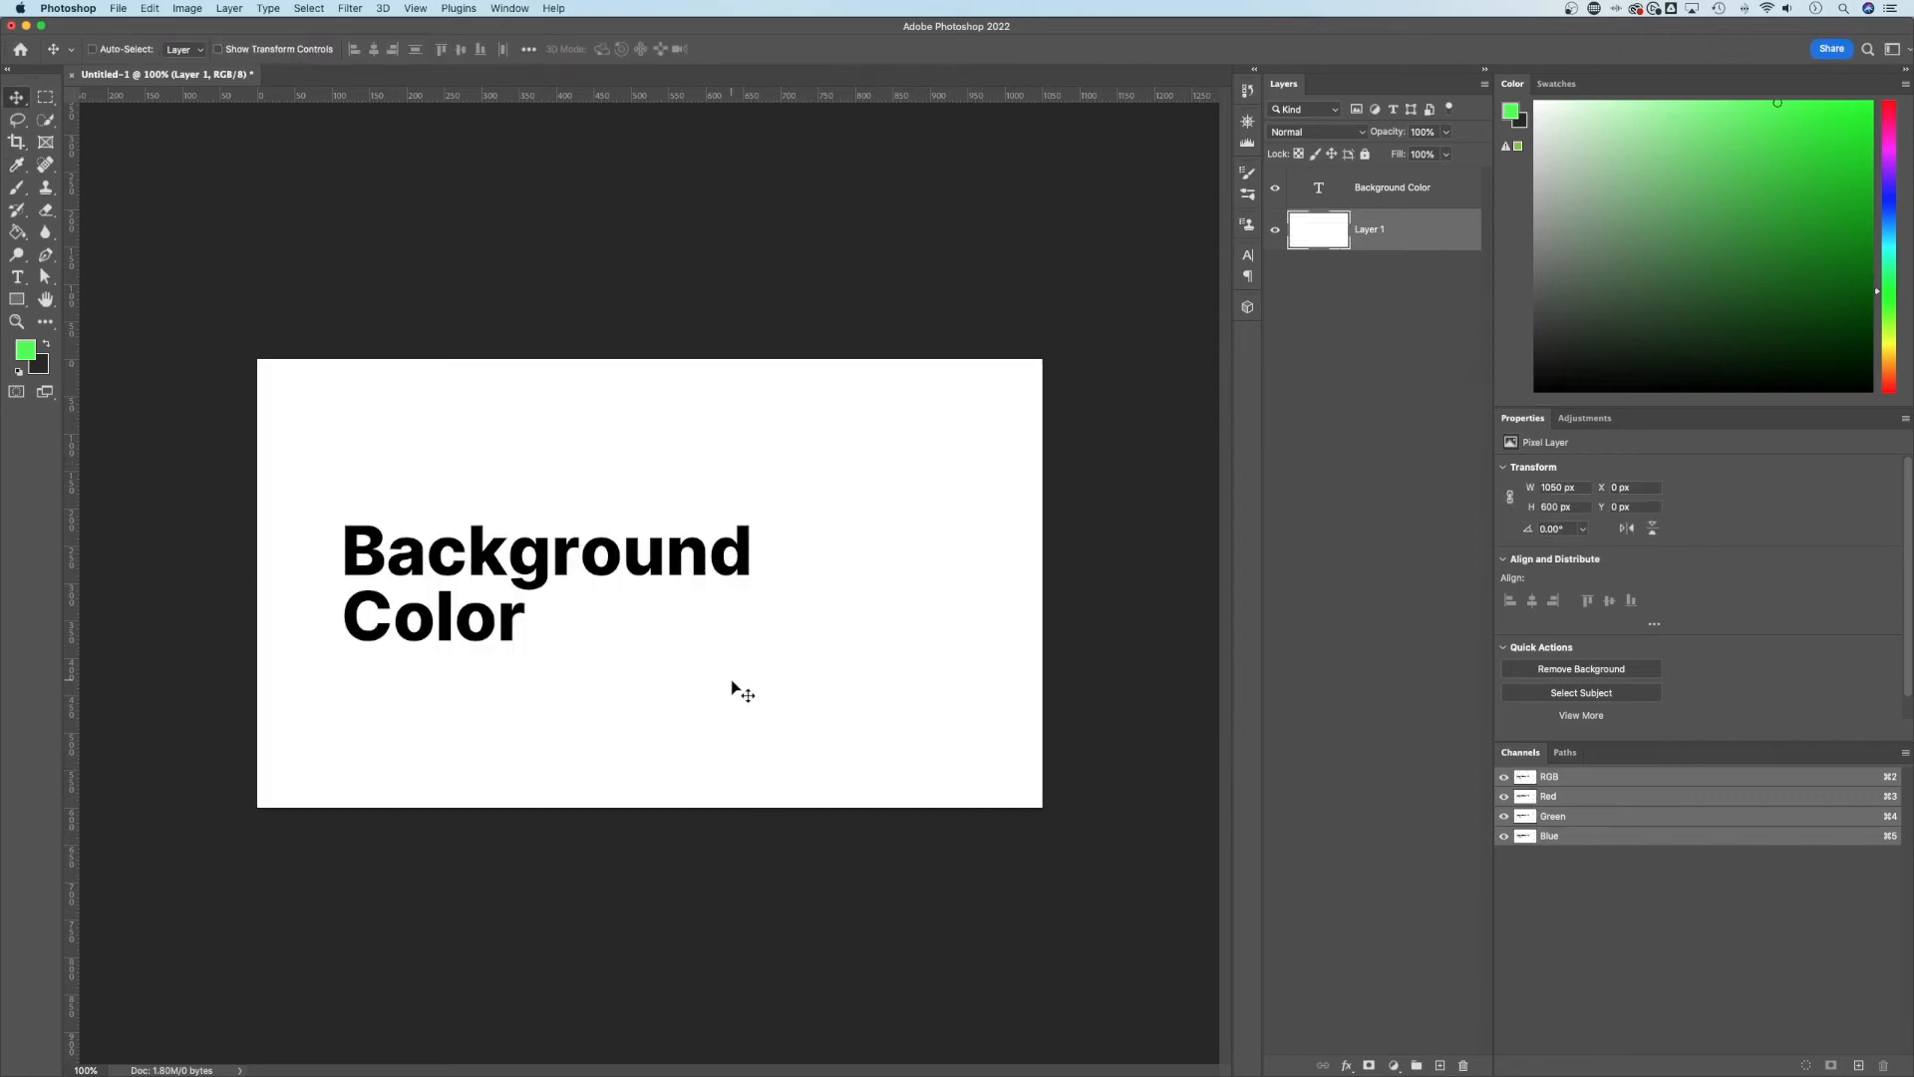
mouse_move(968, 570)
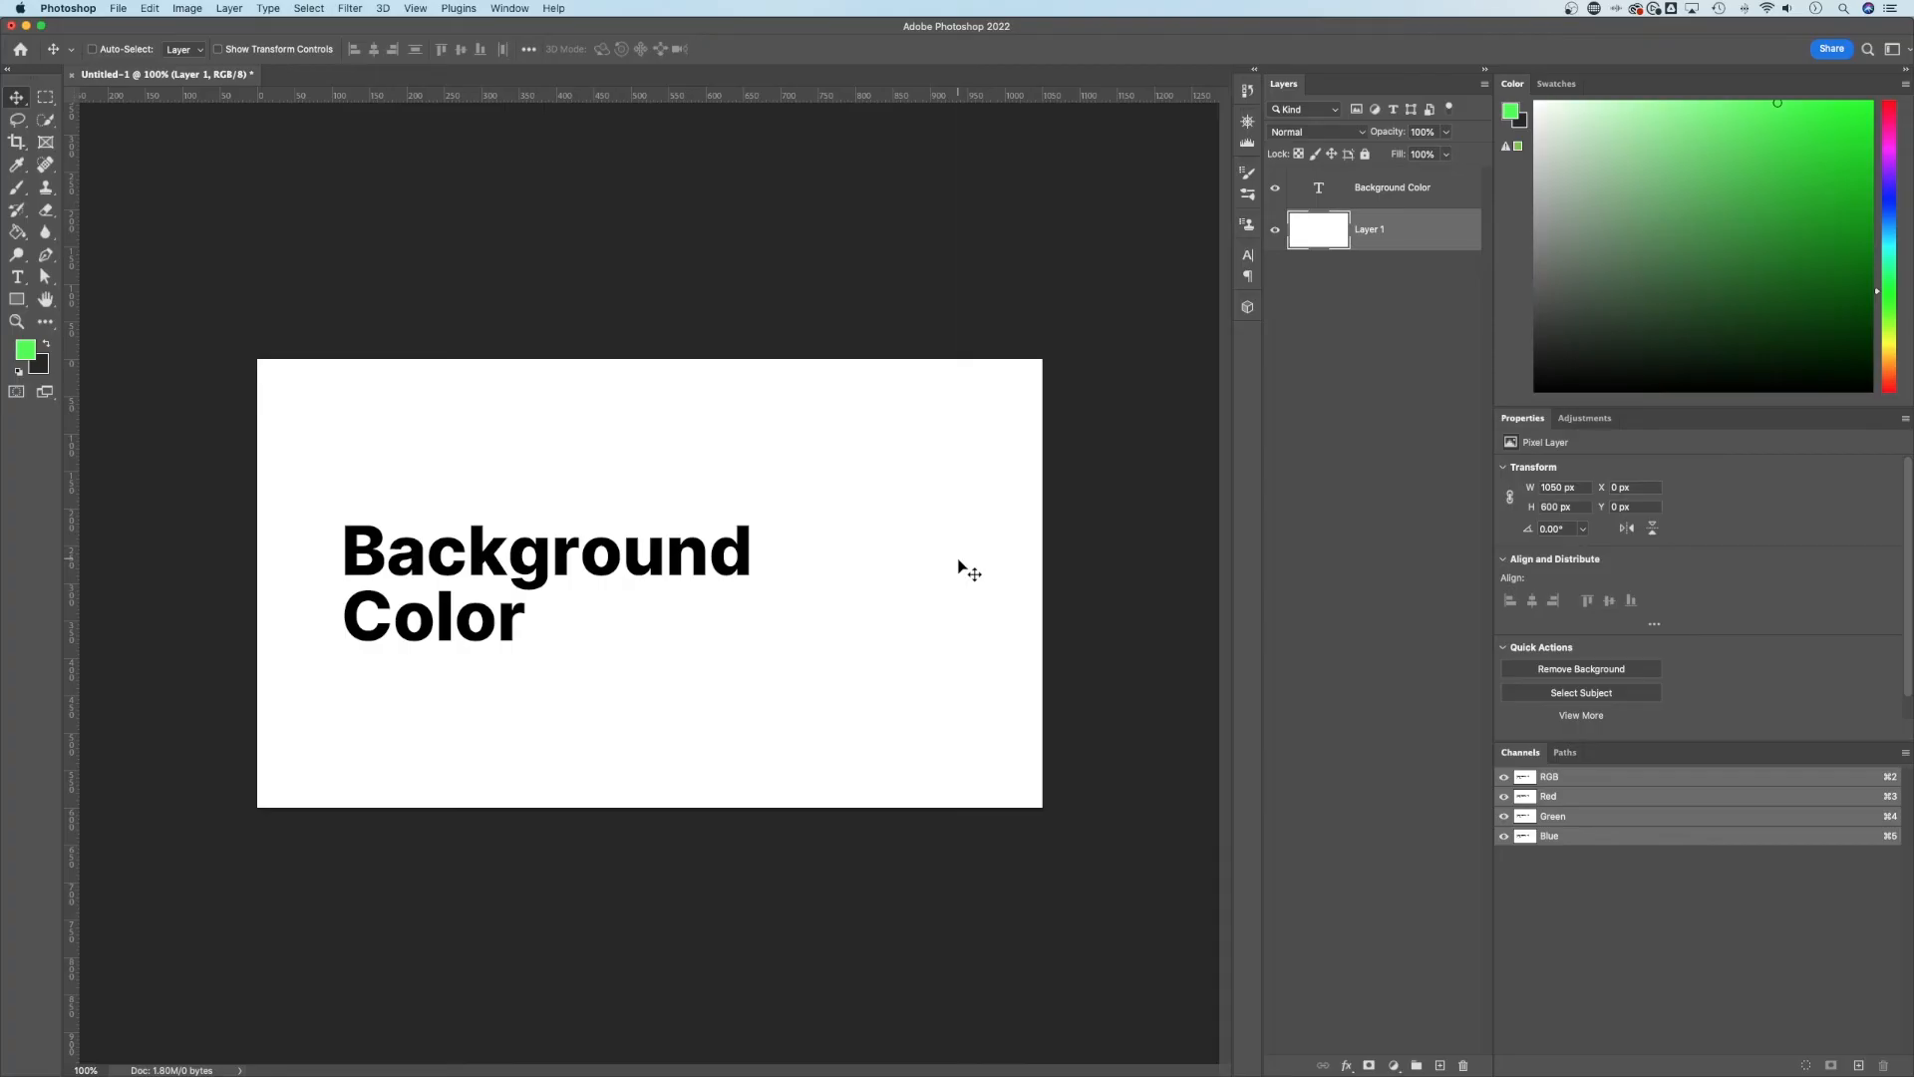
mouse_move(1169, 363)
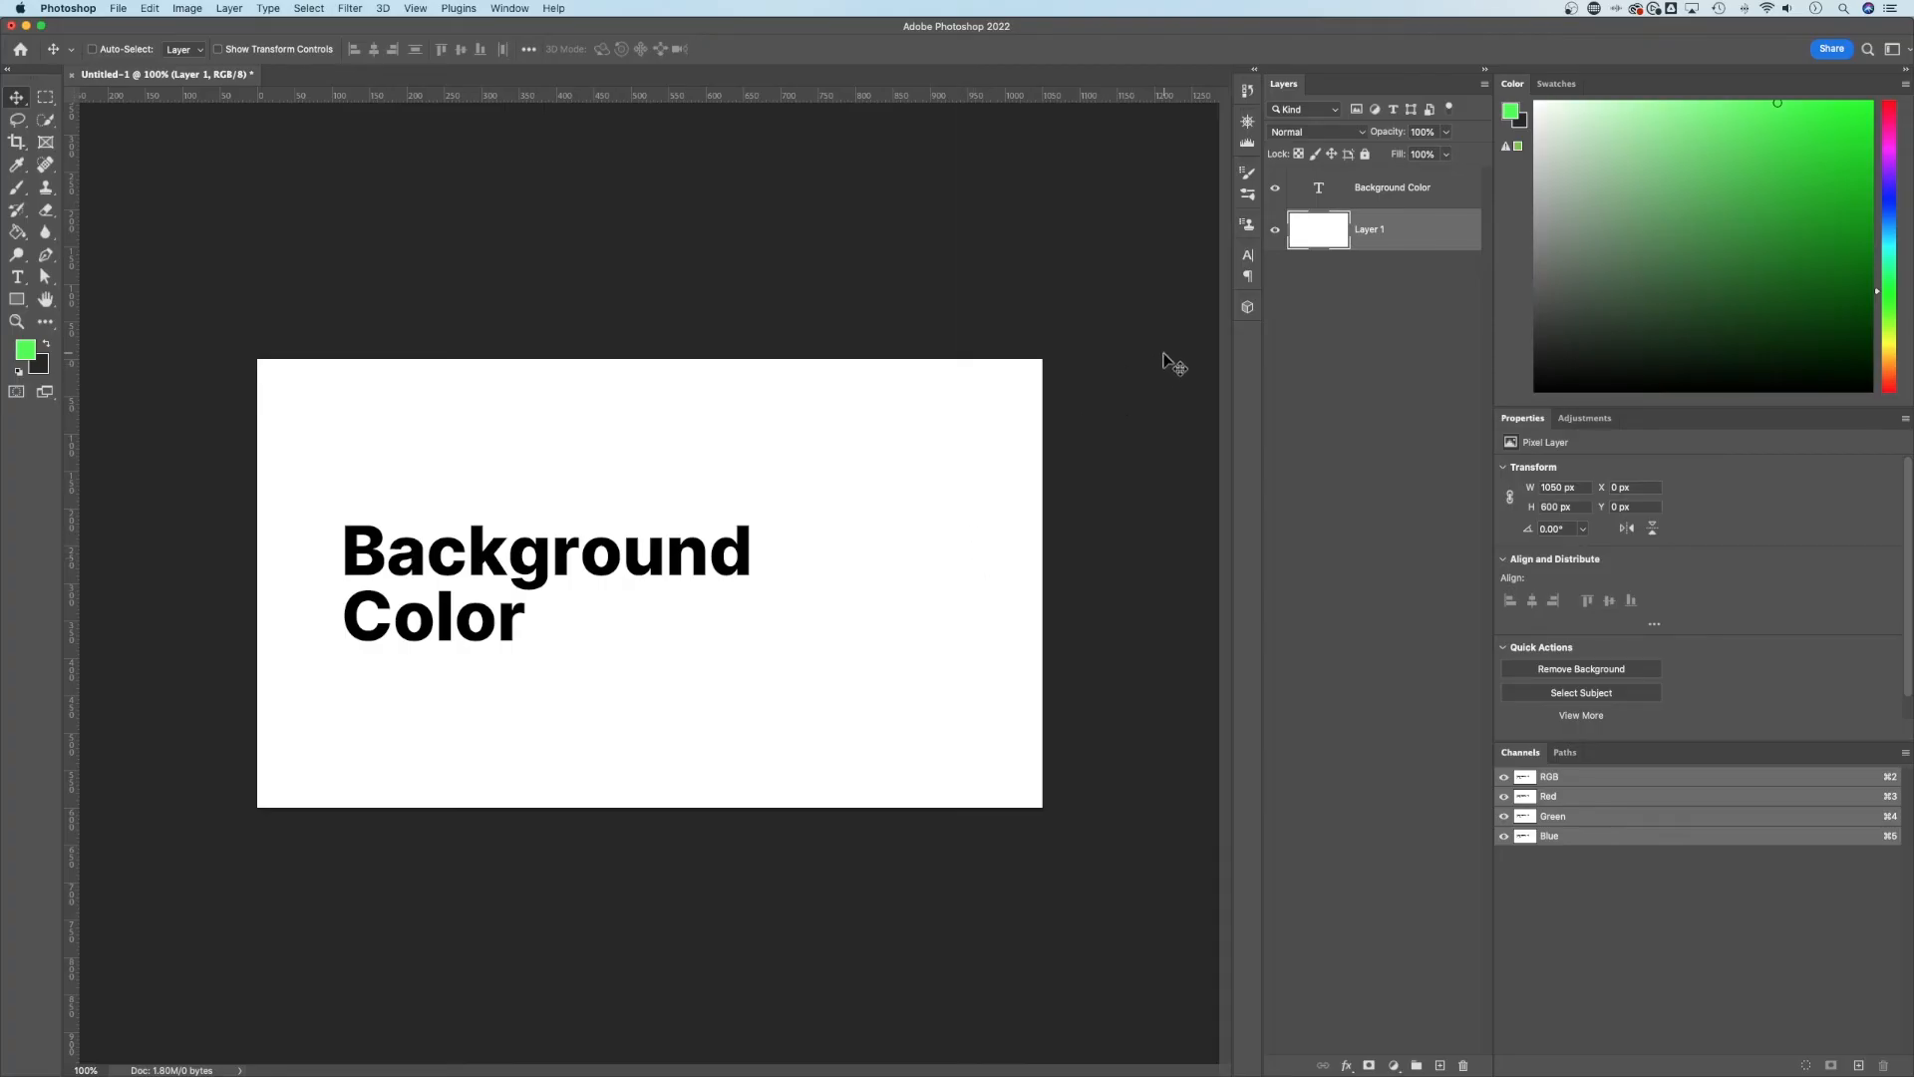
mouse_move(1151, 364)
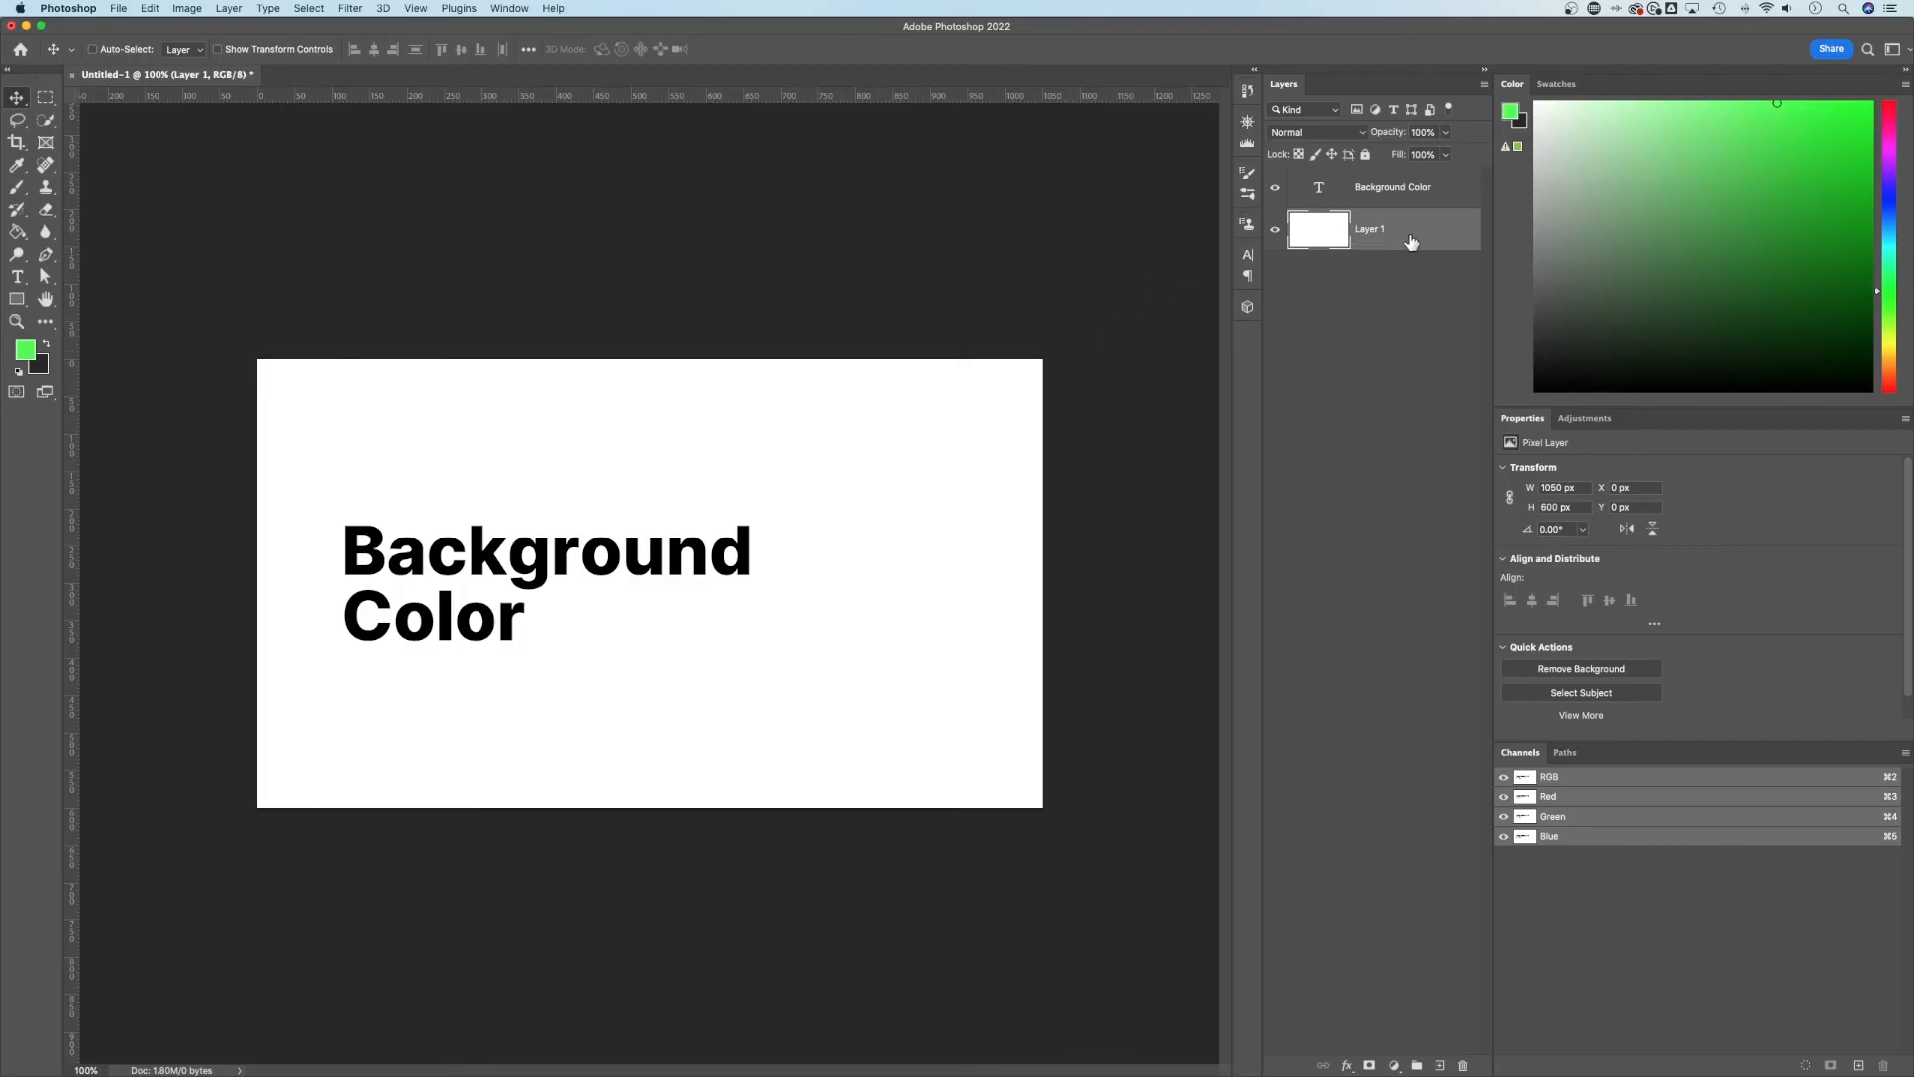
mouse_move(948, 320)
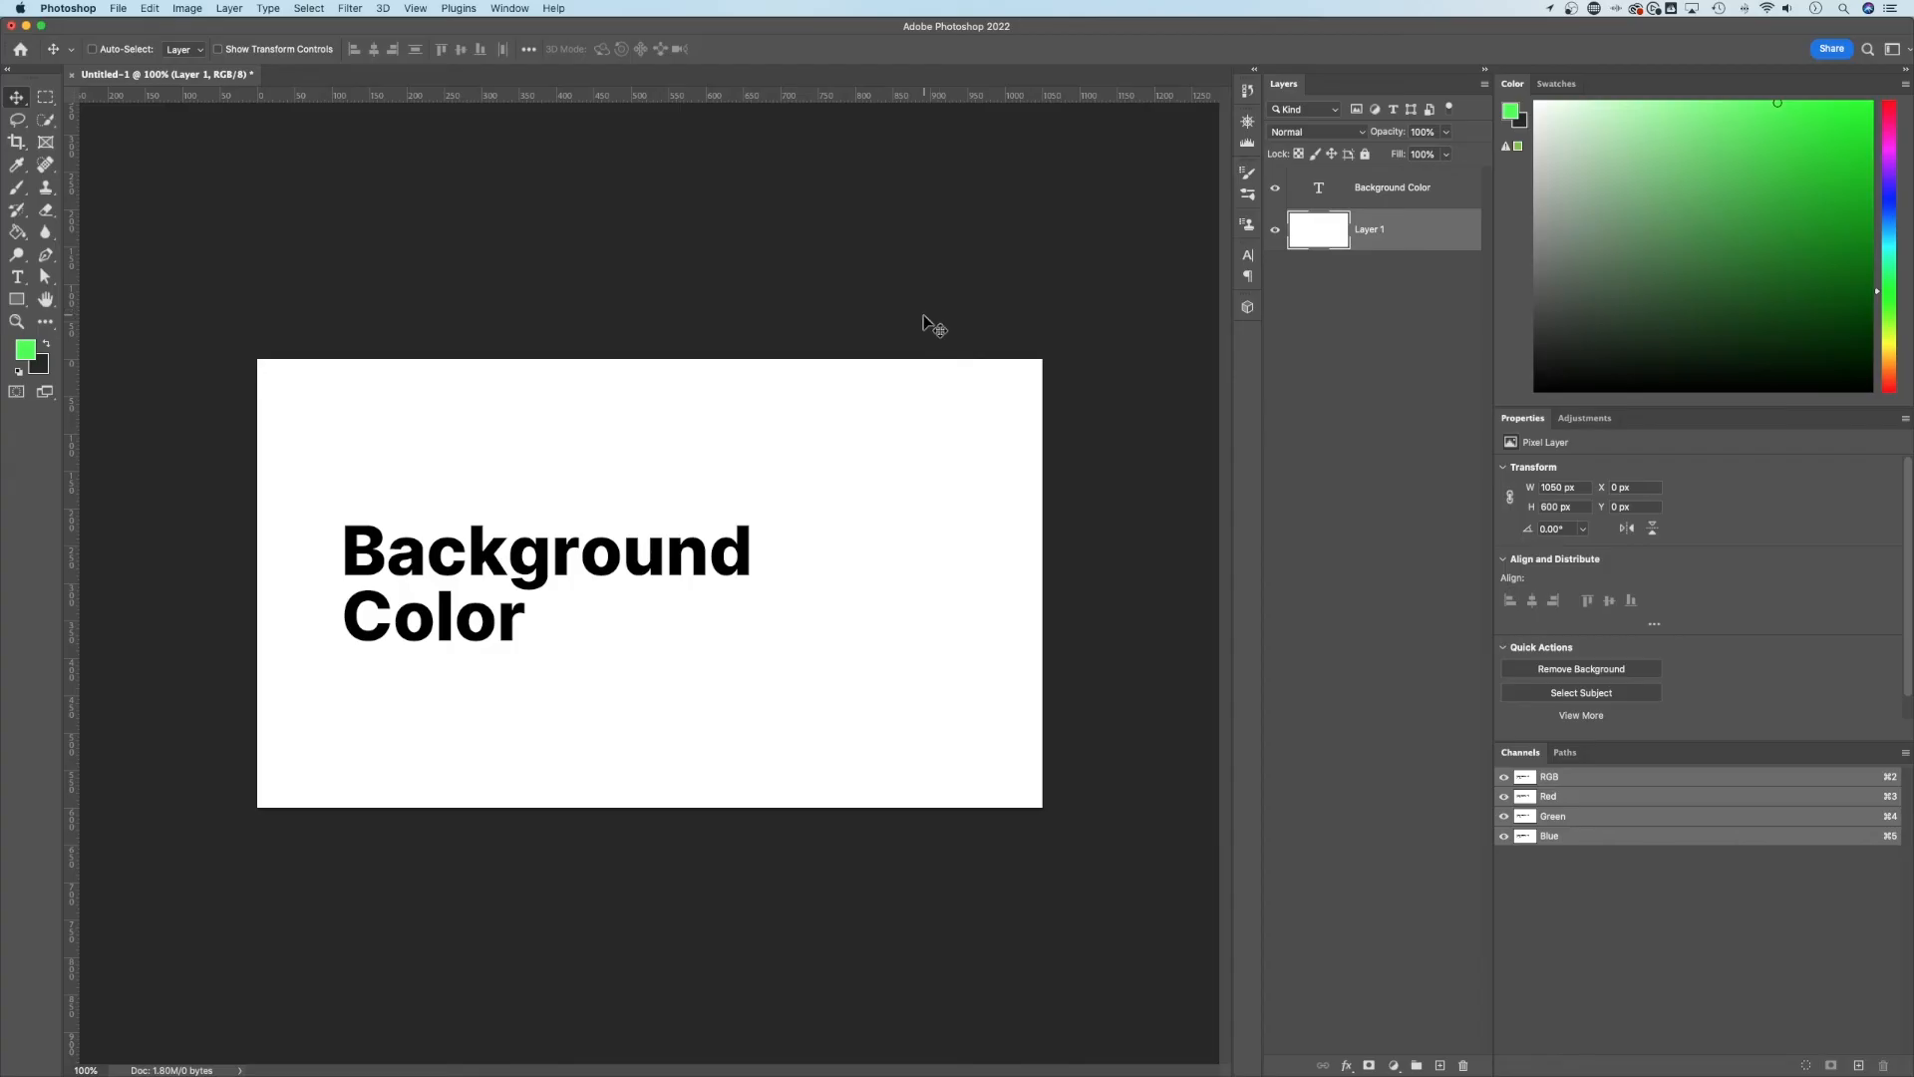
Create a new 1050 × 600 px document with White background contents.
left_click(118, 9)
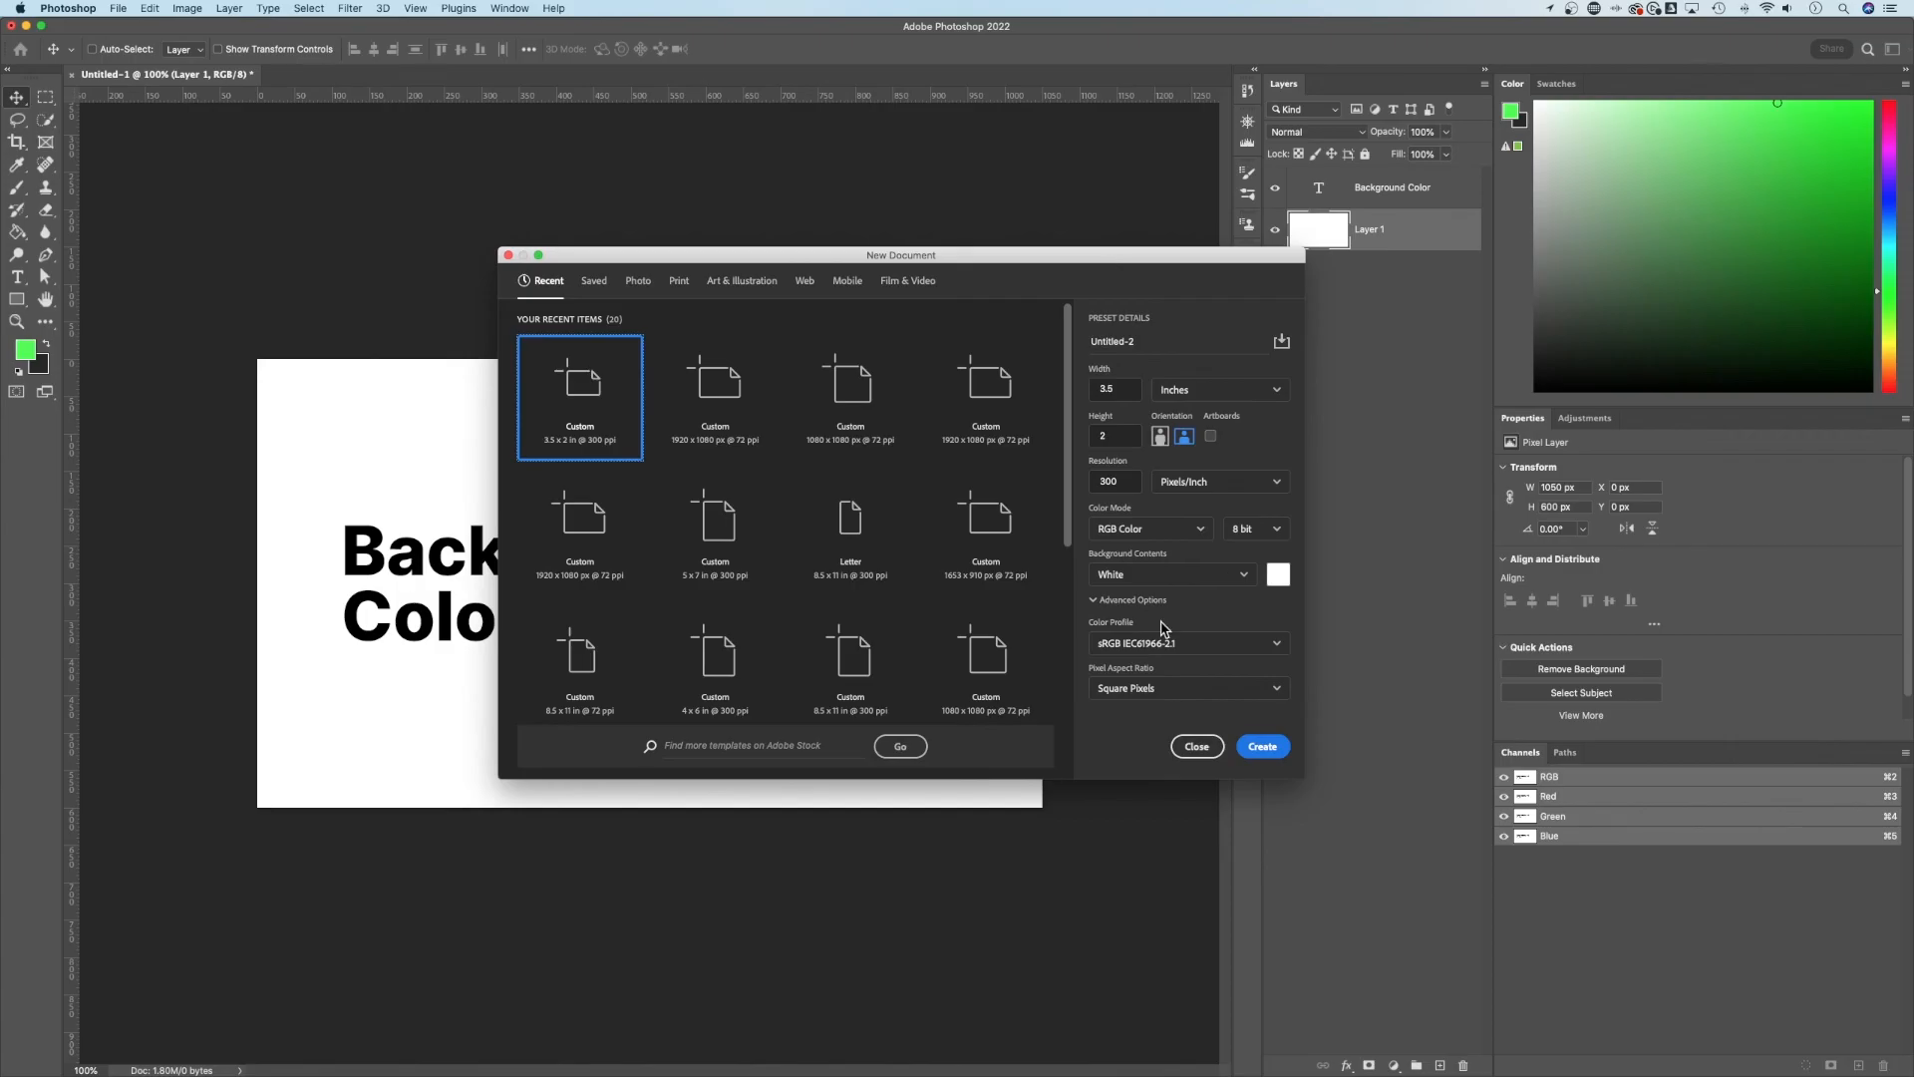
left_click(1170, 574)
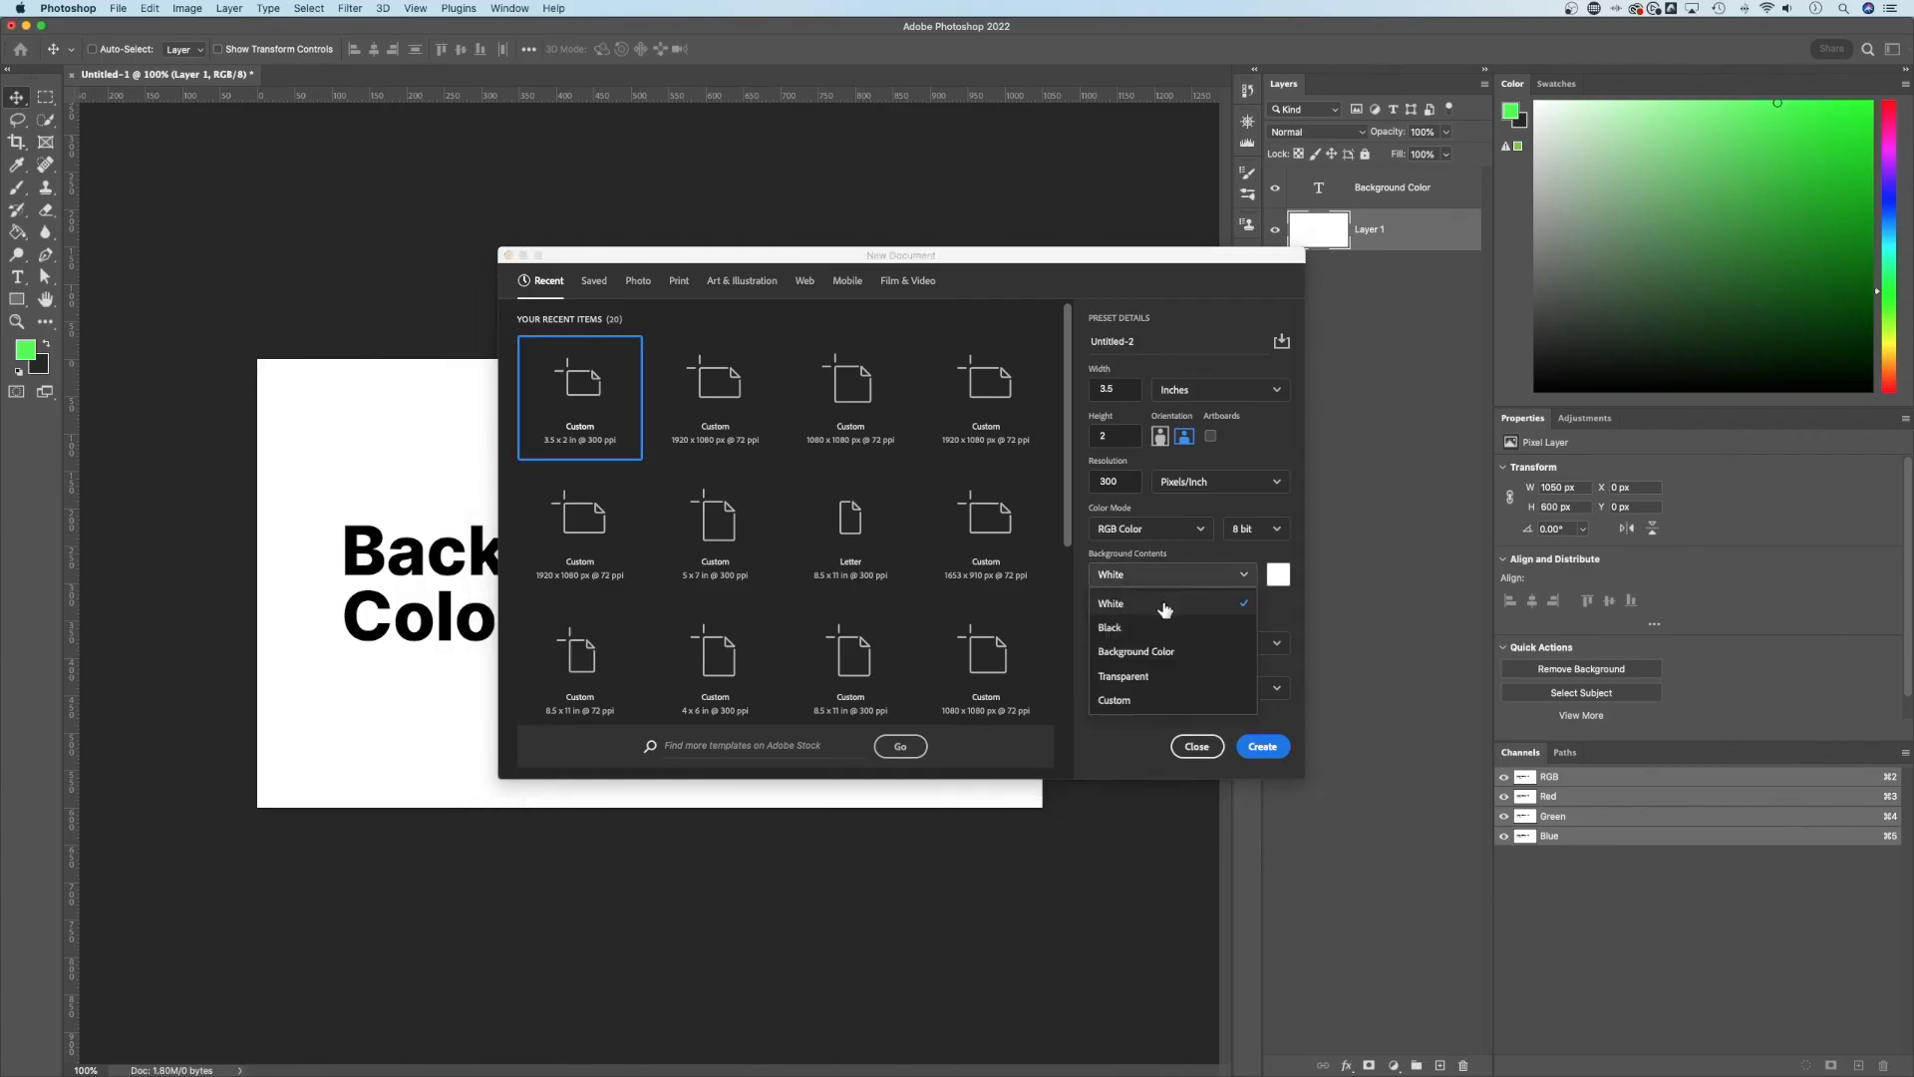
mouse_move(1164, 680)
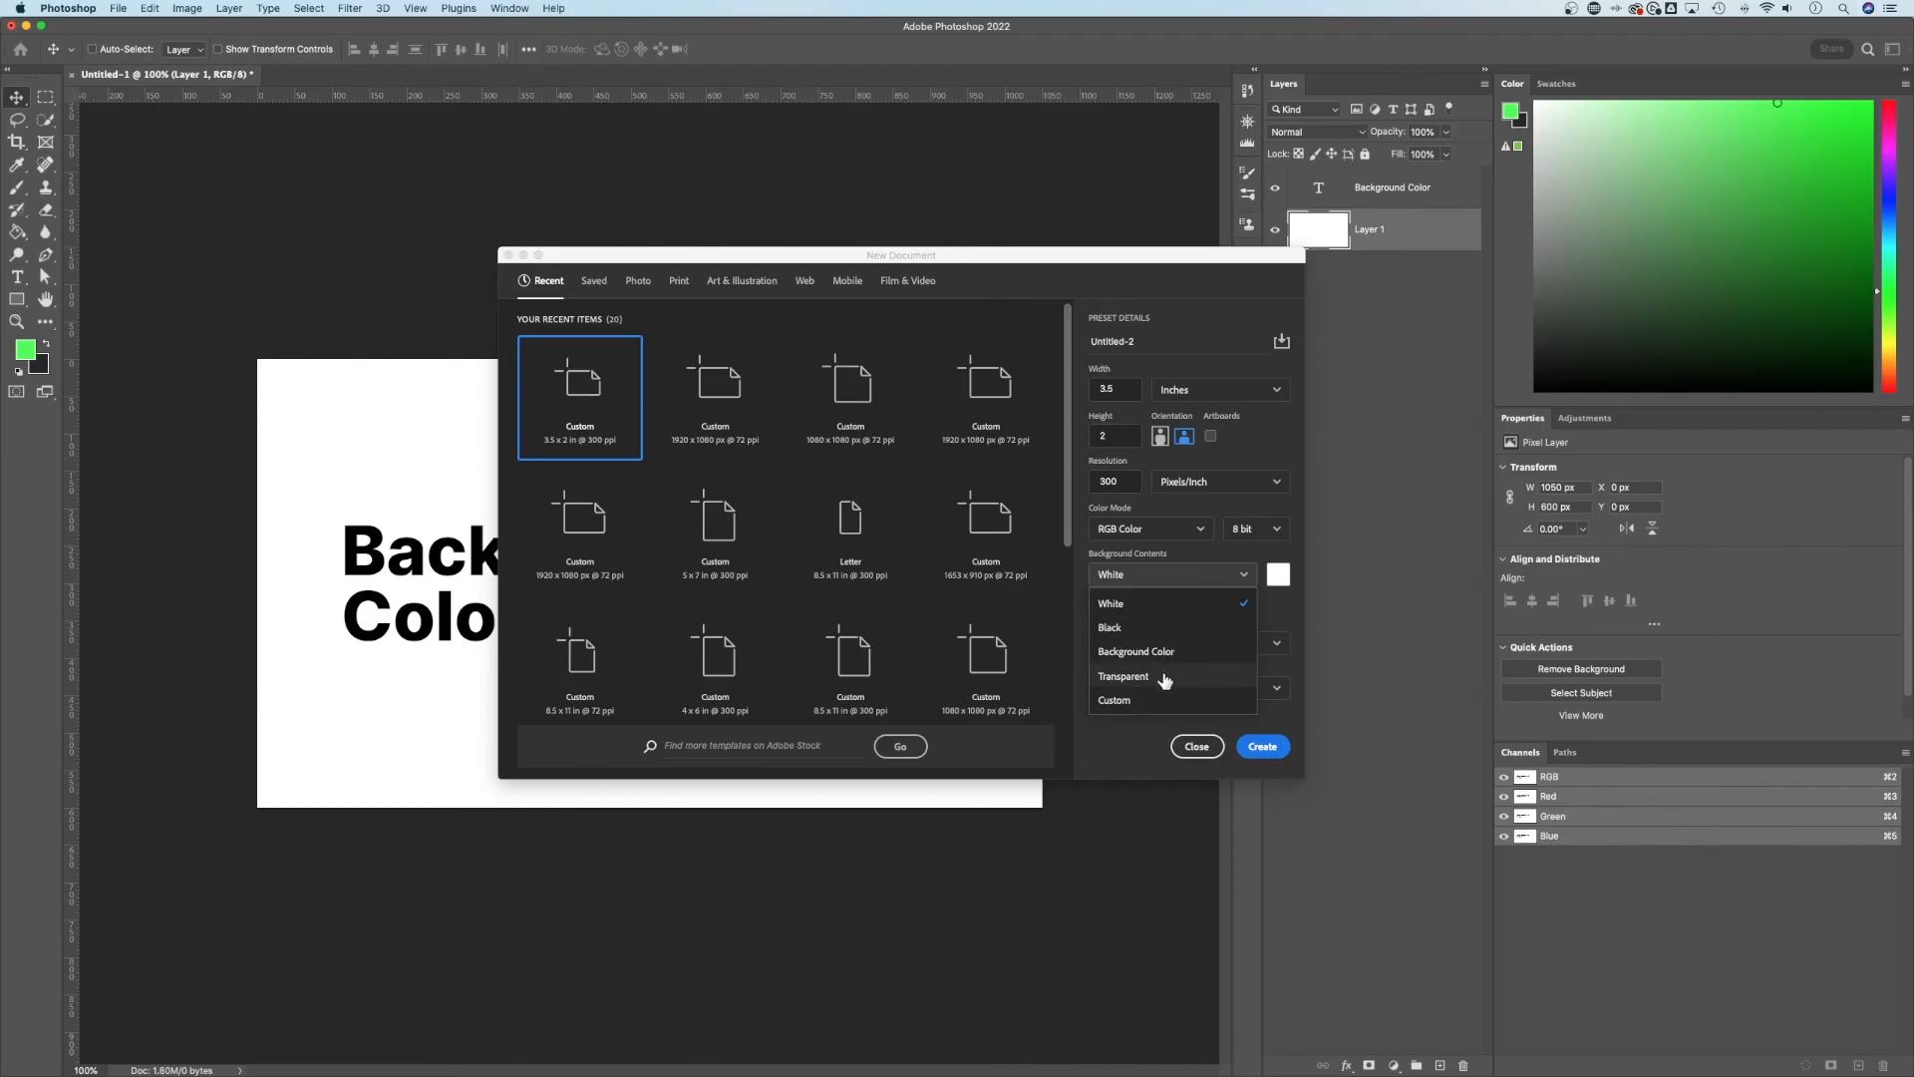
left_click(1108, 603)
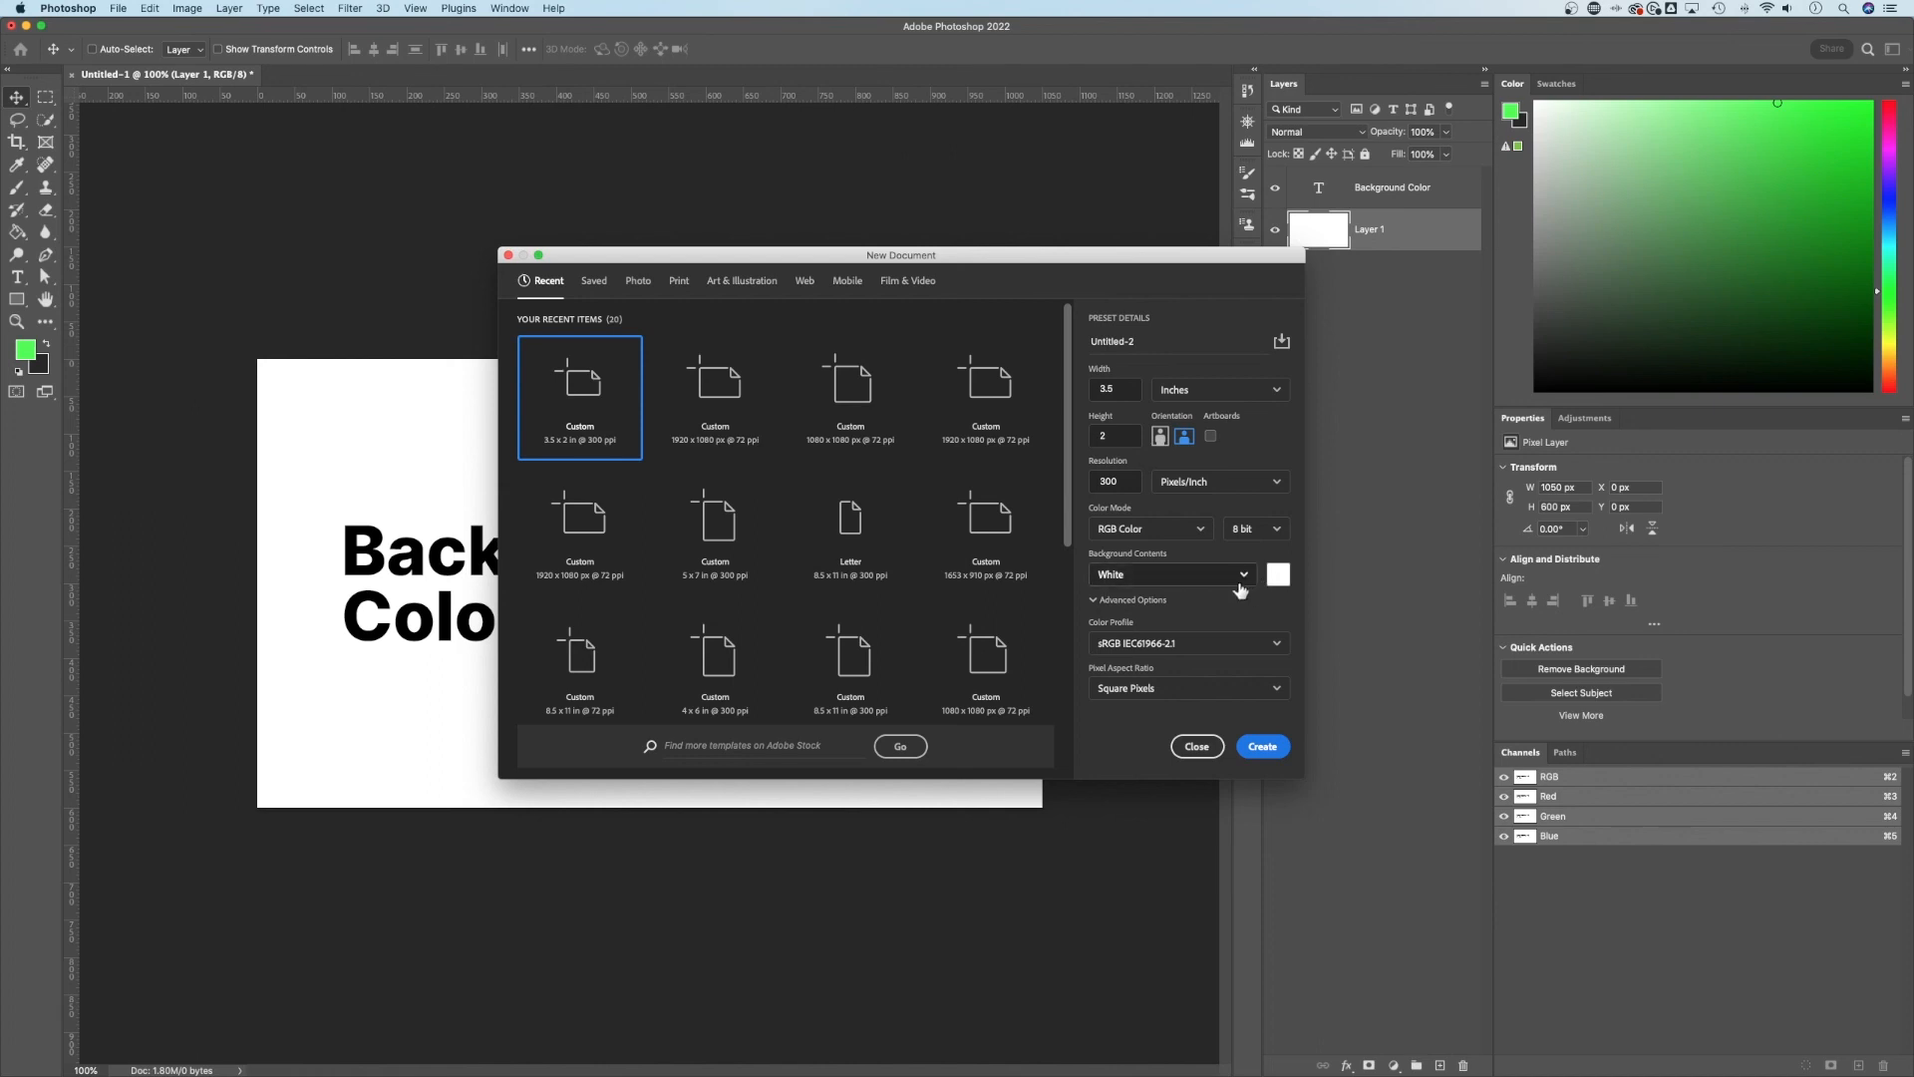
left_click(1263, 745)
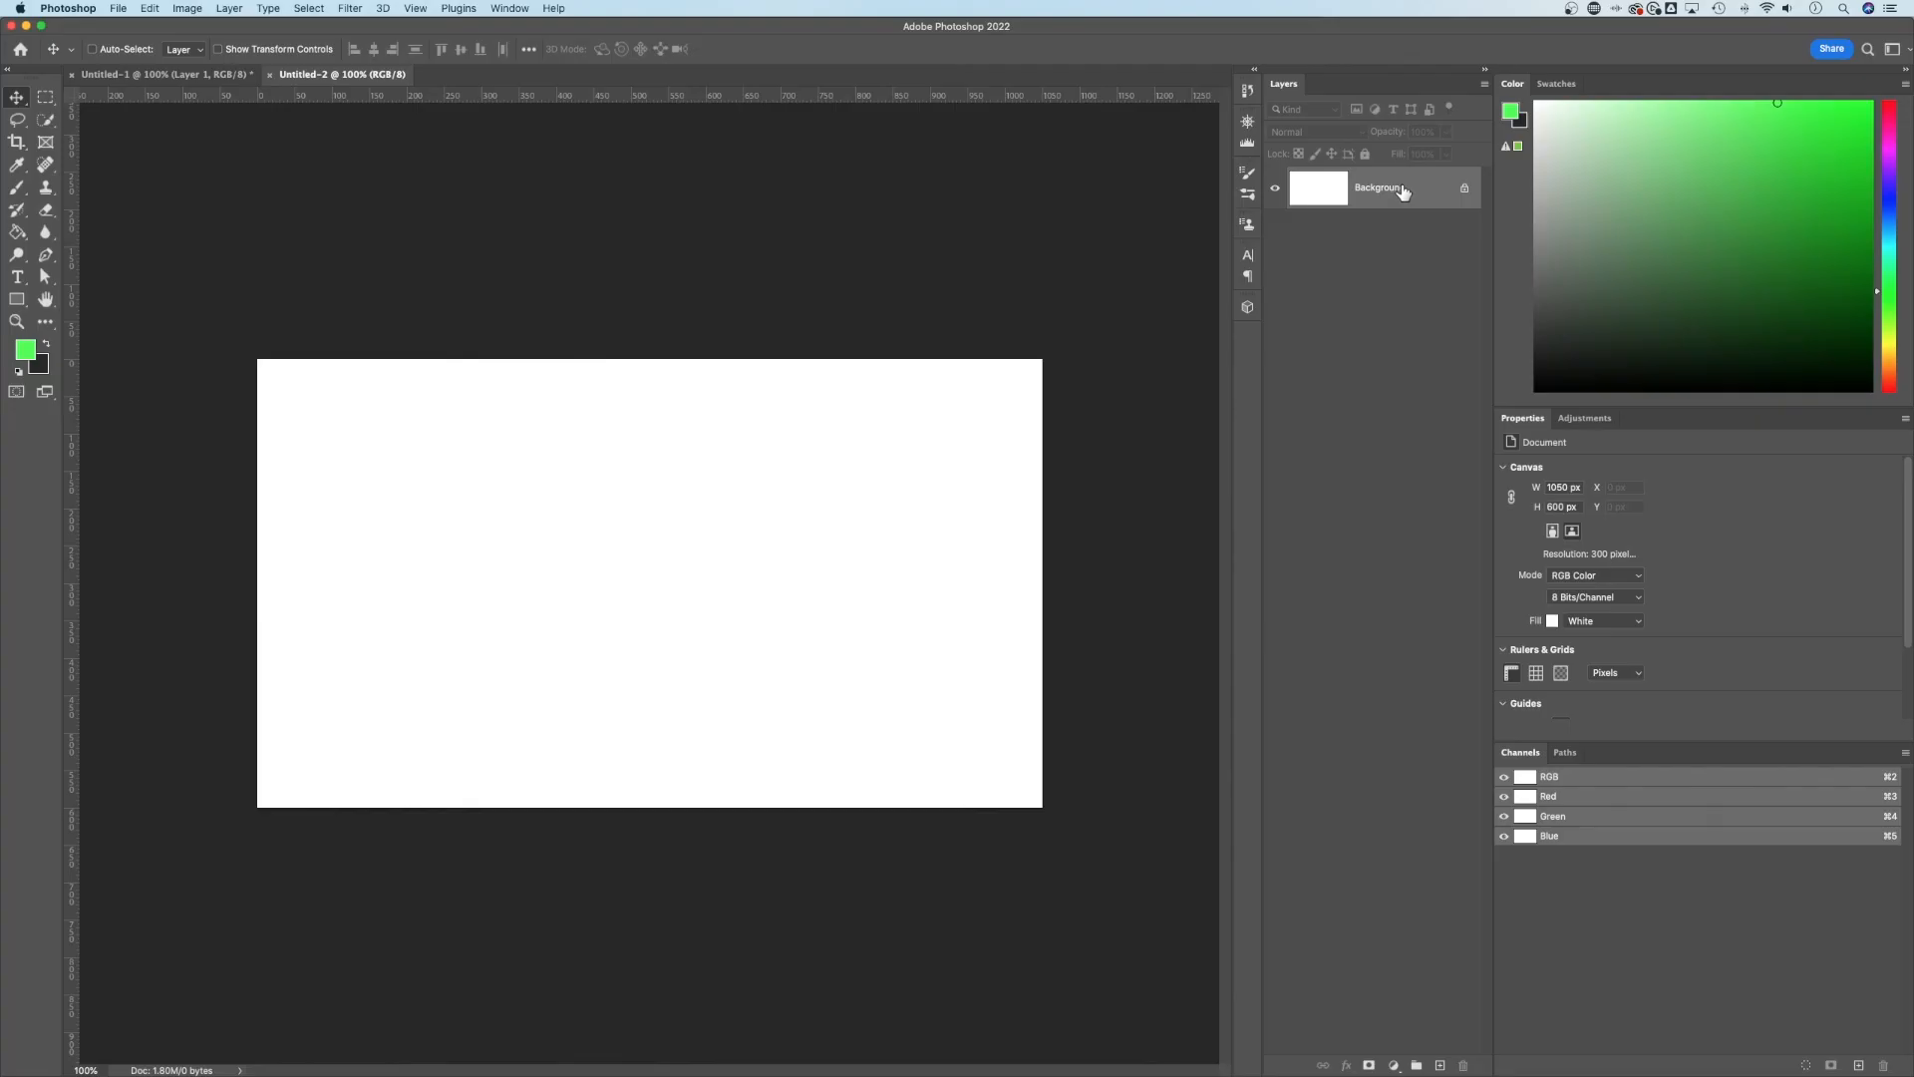
mouse_move(1120, 415)
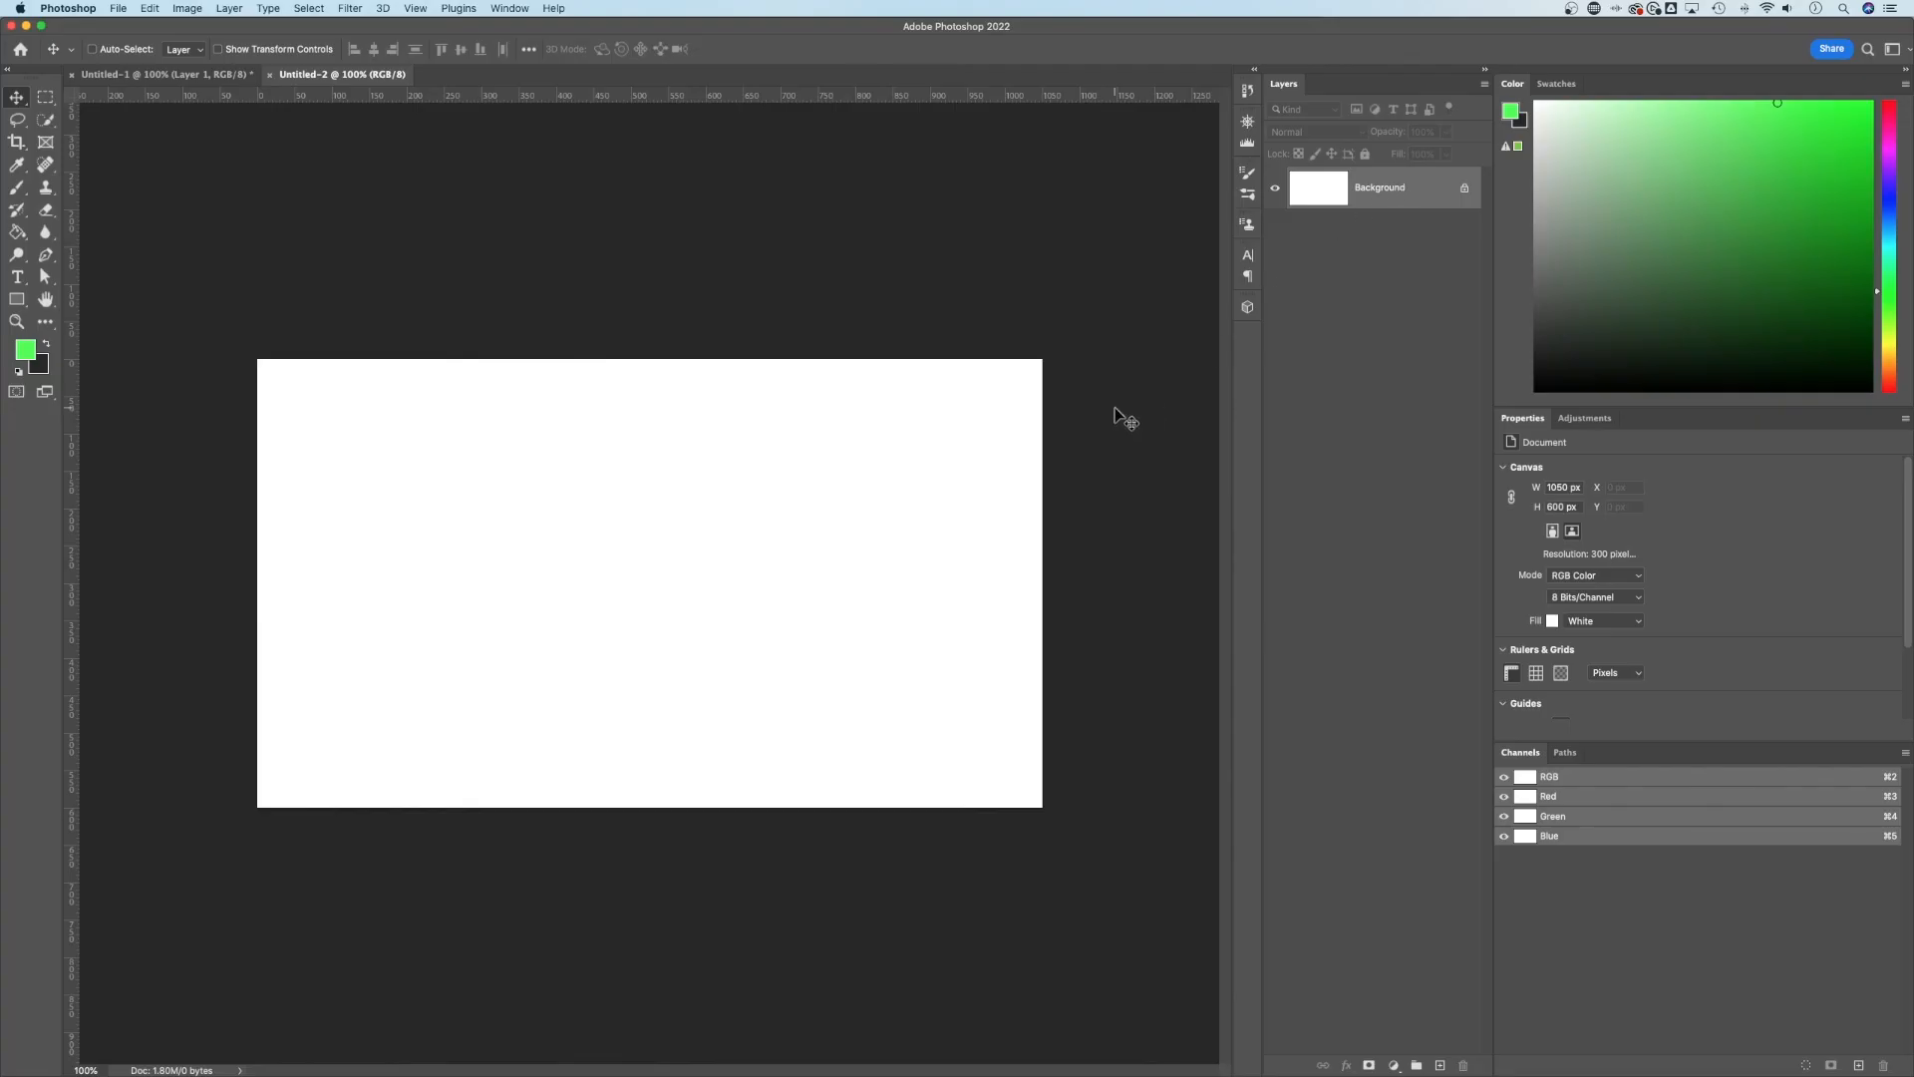